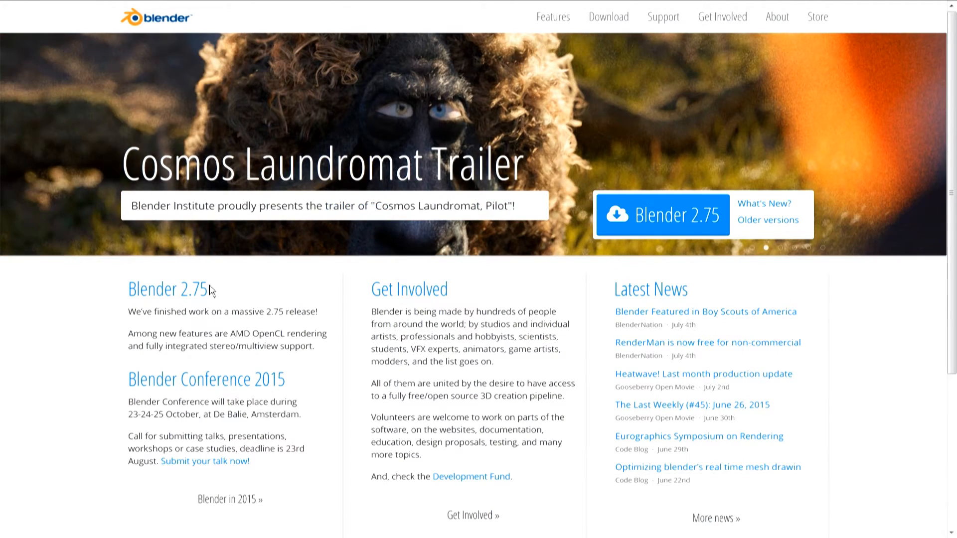
Show the Blender 2.75 release page at its Multi-View and Stereo 3D section
left_click(553, 17)
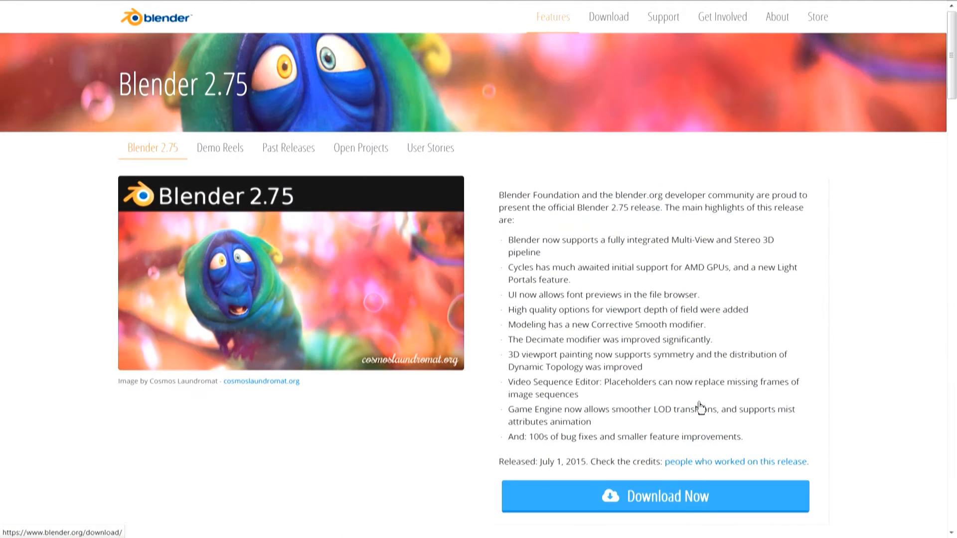
scroll("down", 3)
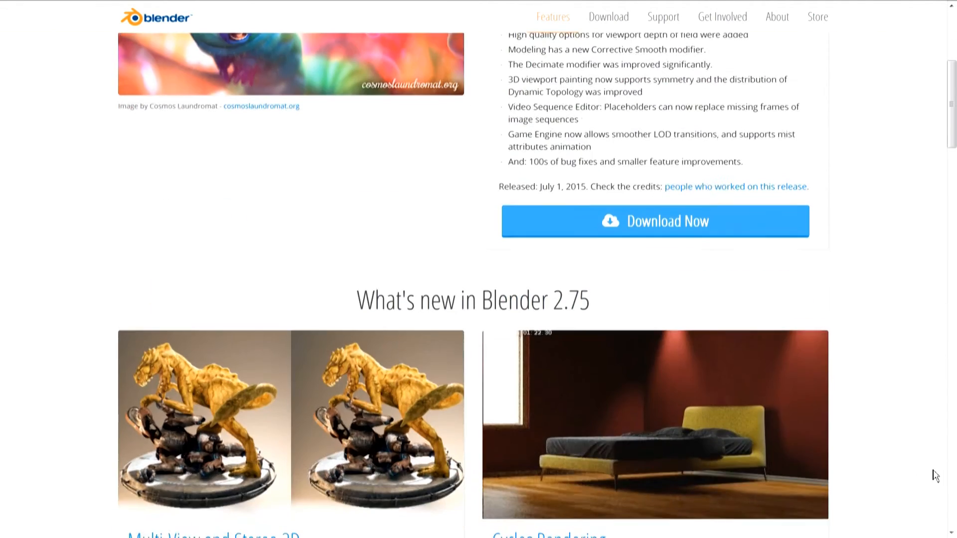
scroll("down", 3)
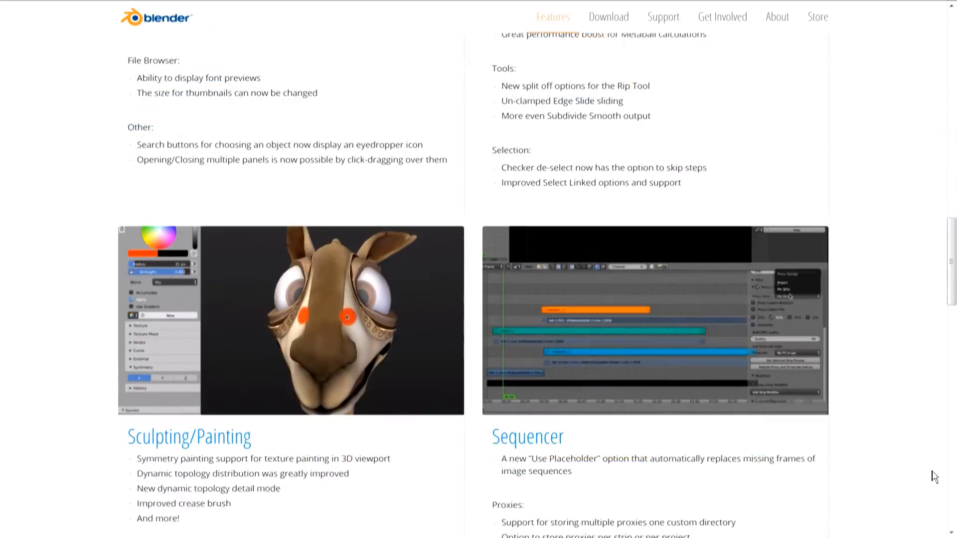
scroll("down", 3)
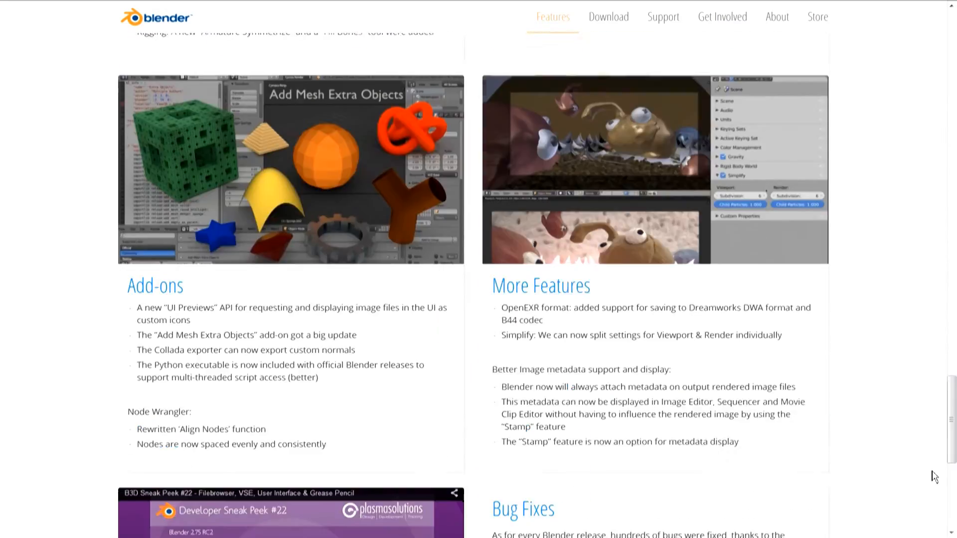
scroll("down", 3)
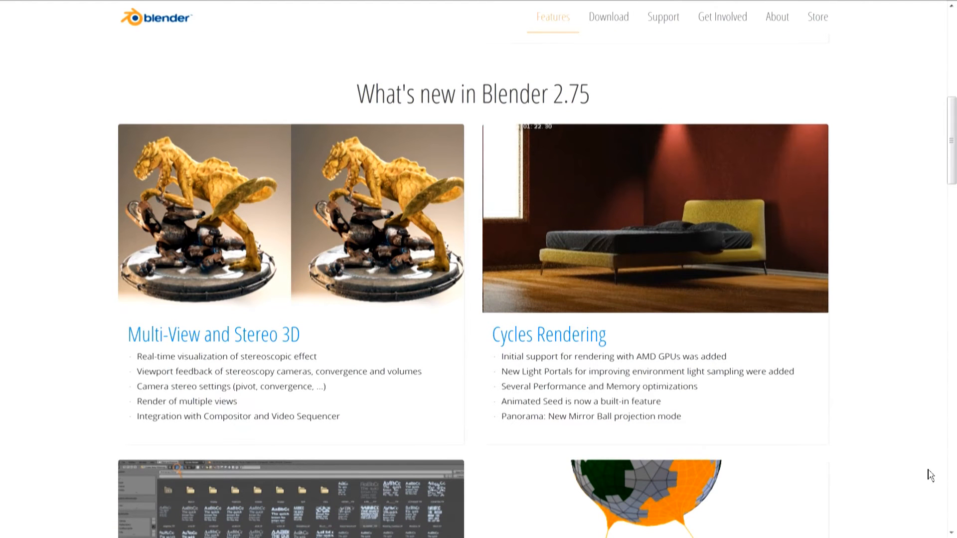
mouse_move(360, 333)
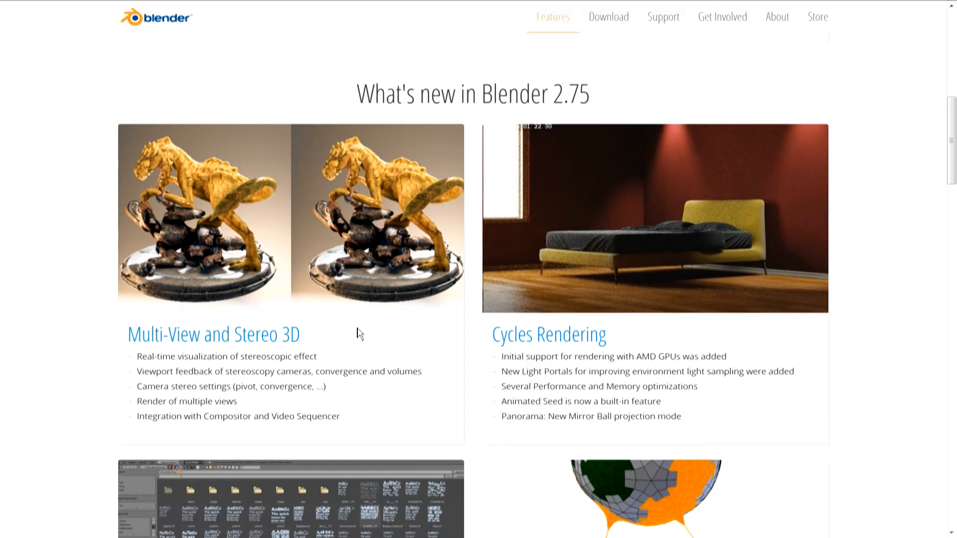
mouse_move(407, 354)
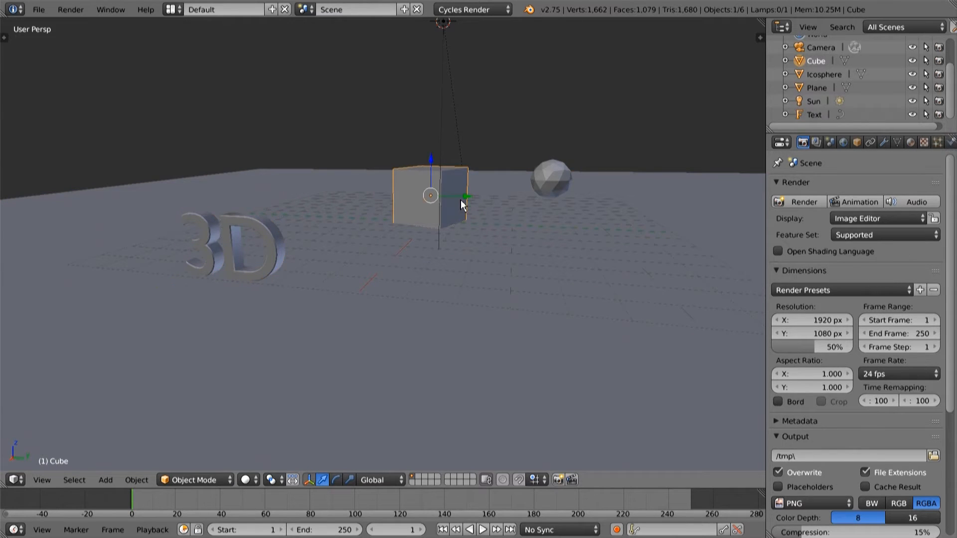
Select the icosphere in the demo scene's viewport
left_click(551, 178)
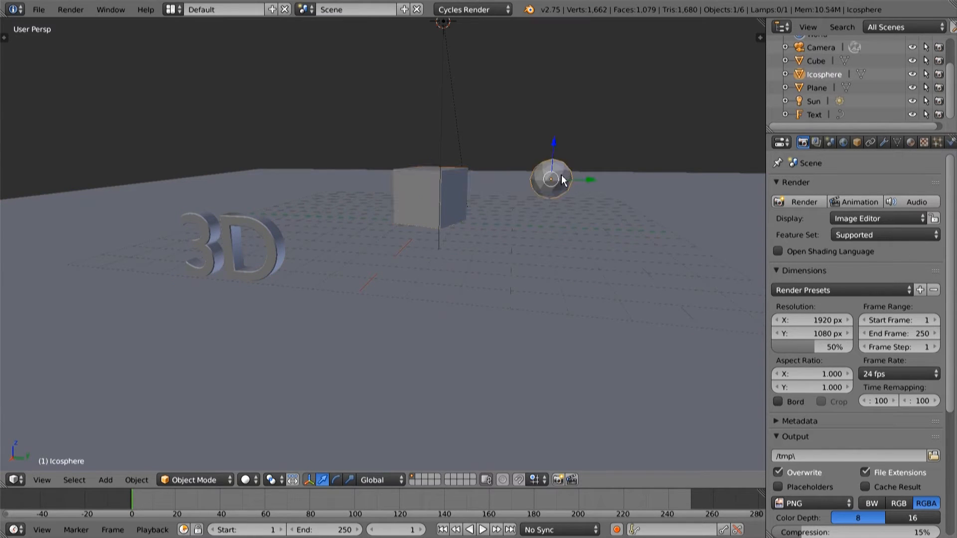
left_click(551, 178)
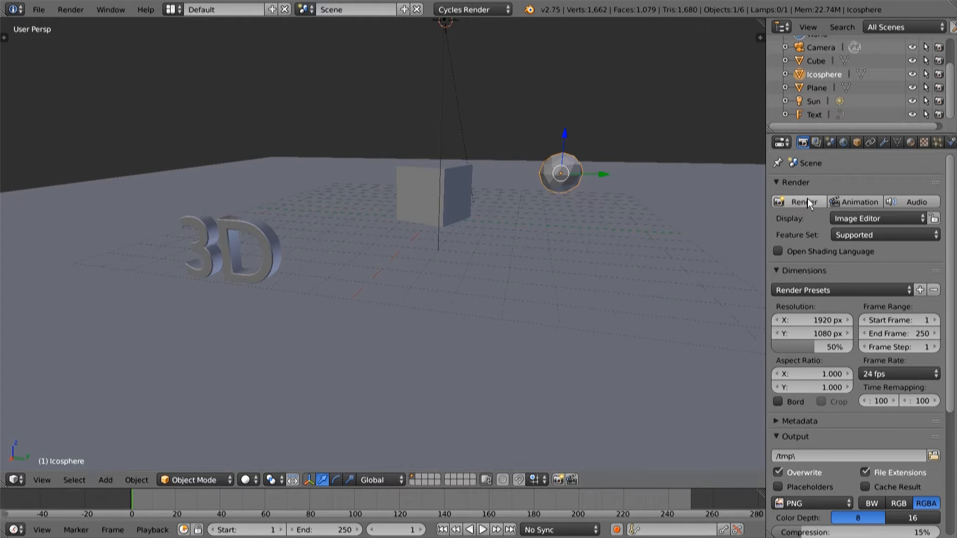
mouse_move(817, 142)
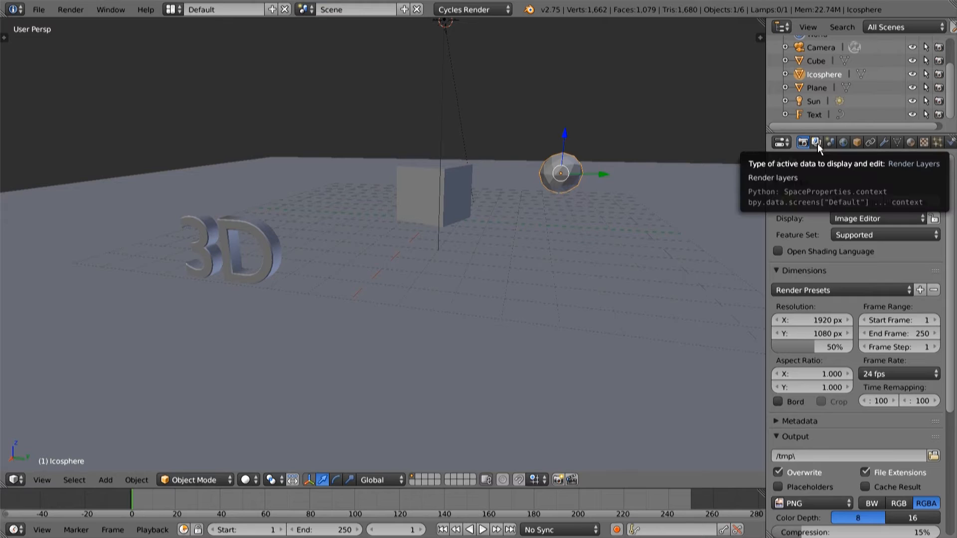
Show the Render Layers settings with Stereo 3D views and look through the camera
left_click(817, 143)
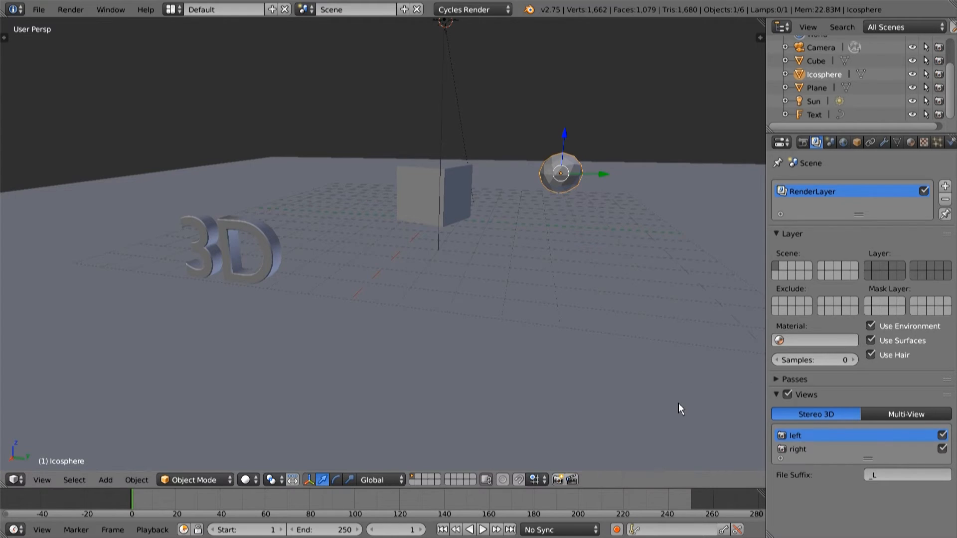
key("KP_0")
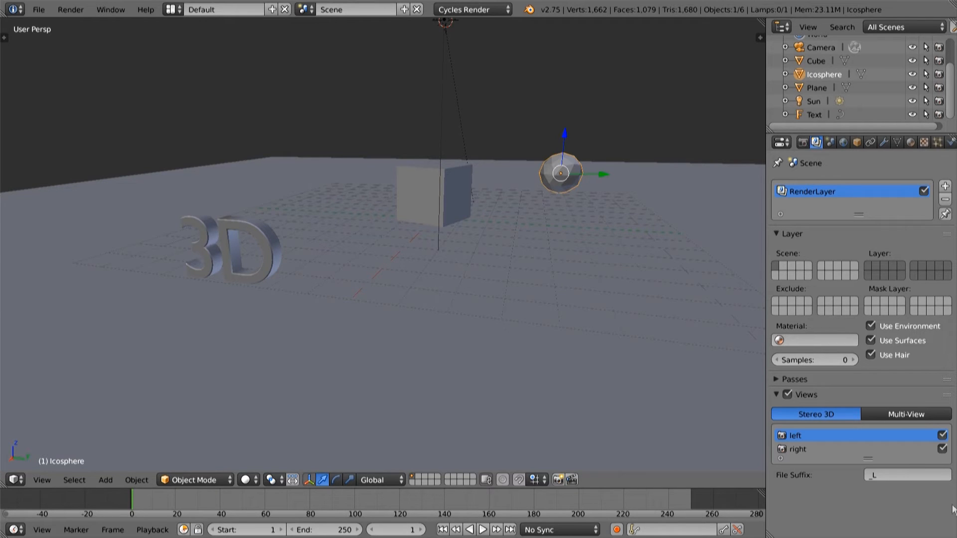
Toggle Views off and on, then bring up the Set Stereo 3D dialog from the Window menu
left_click(111, 9)
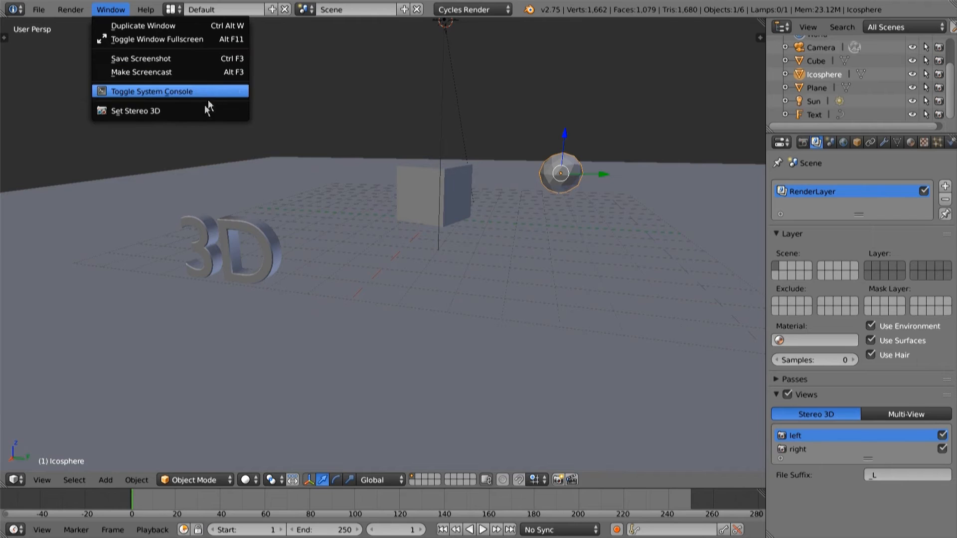
left_click(135, 111)
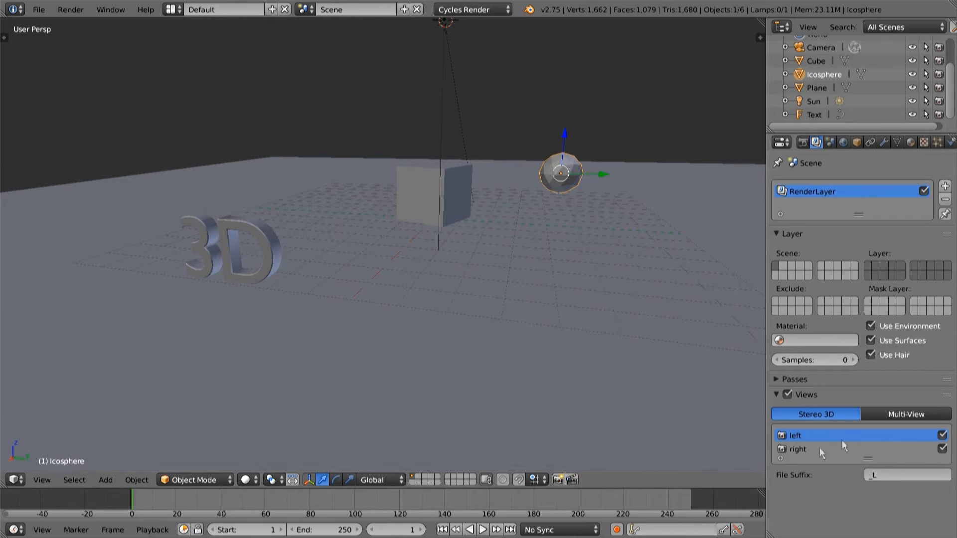
left_click(788, 395)
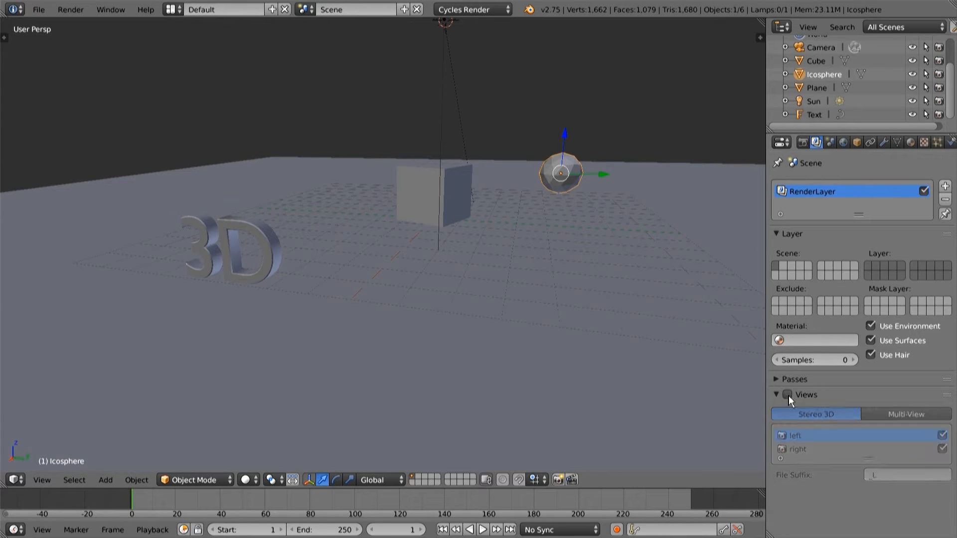
left_click(110, 9)
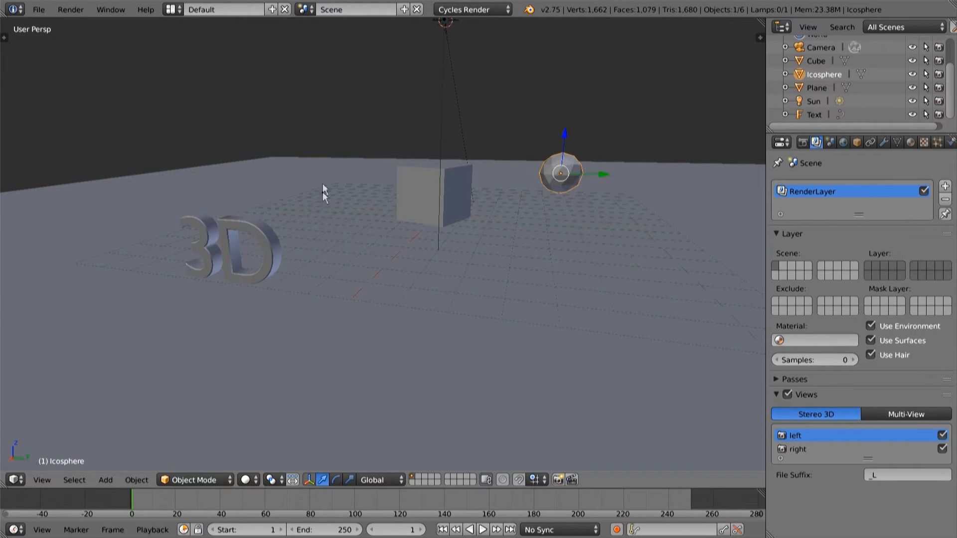
left_click(111, 9)
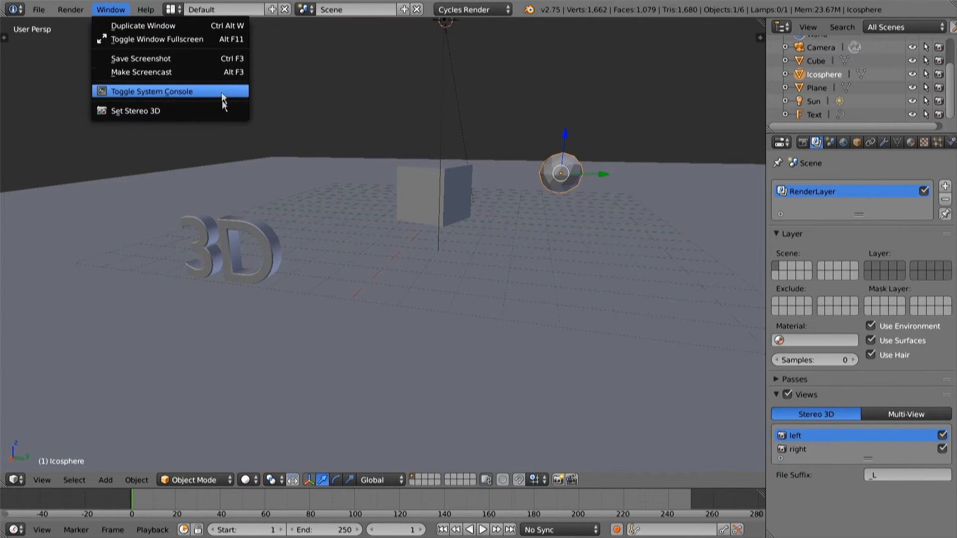
left_click(135, 110)
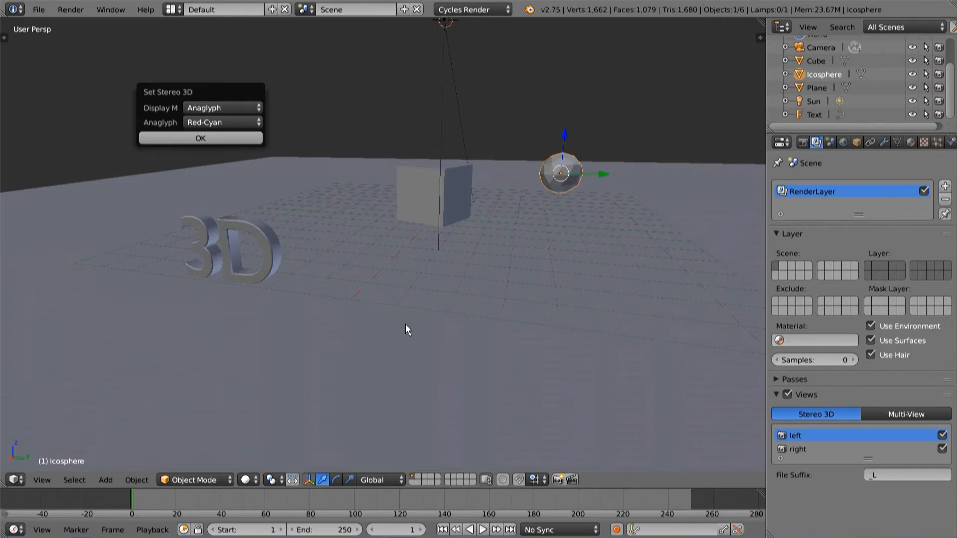
Set stereo display to Anaglyph with Red-Cyan type and confirm
left_click(221, 108)
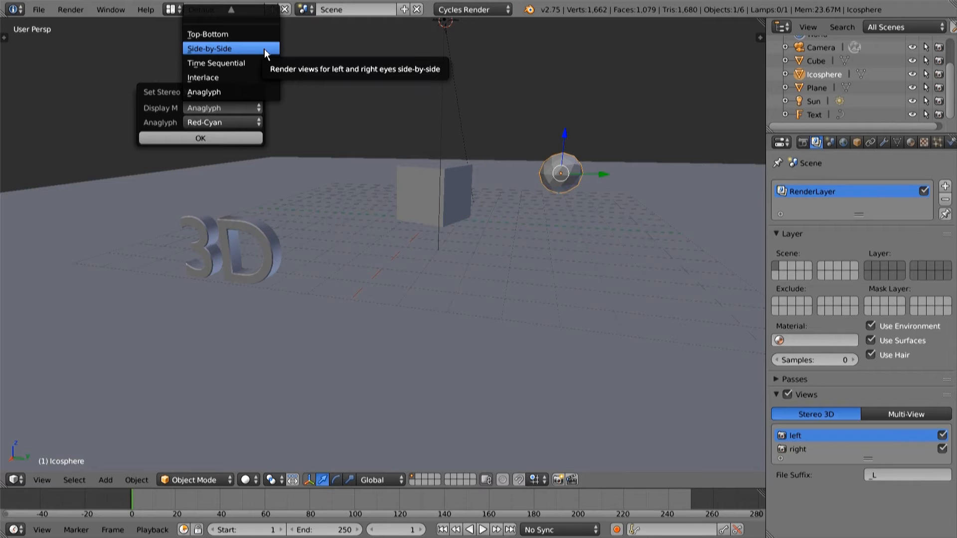
mouse_move(215, 63)
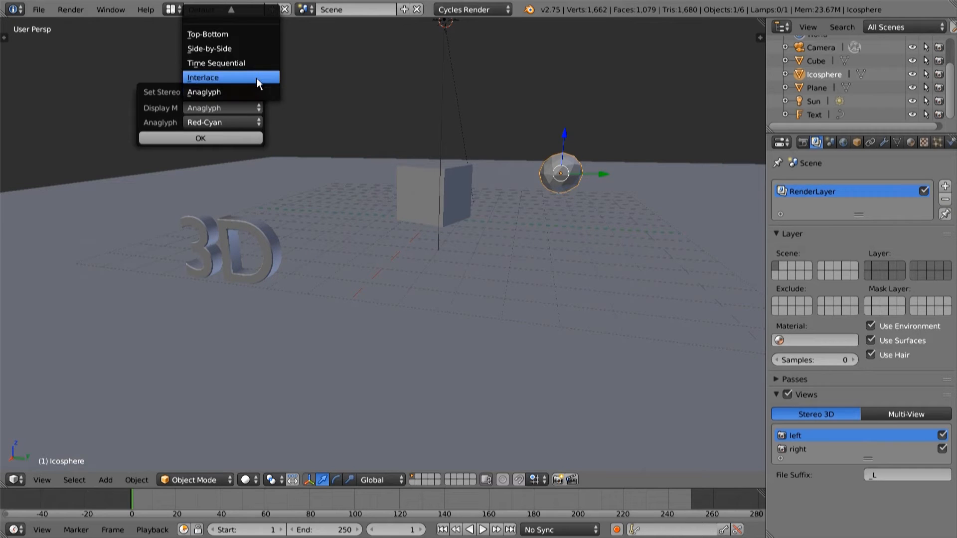
left_click(229, 77)
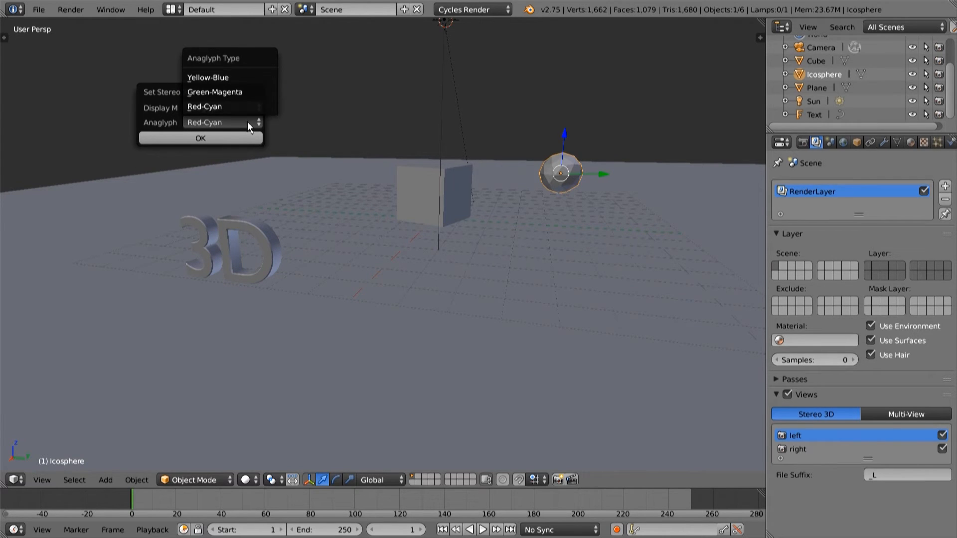
left_click(205, 122)
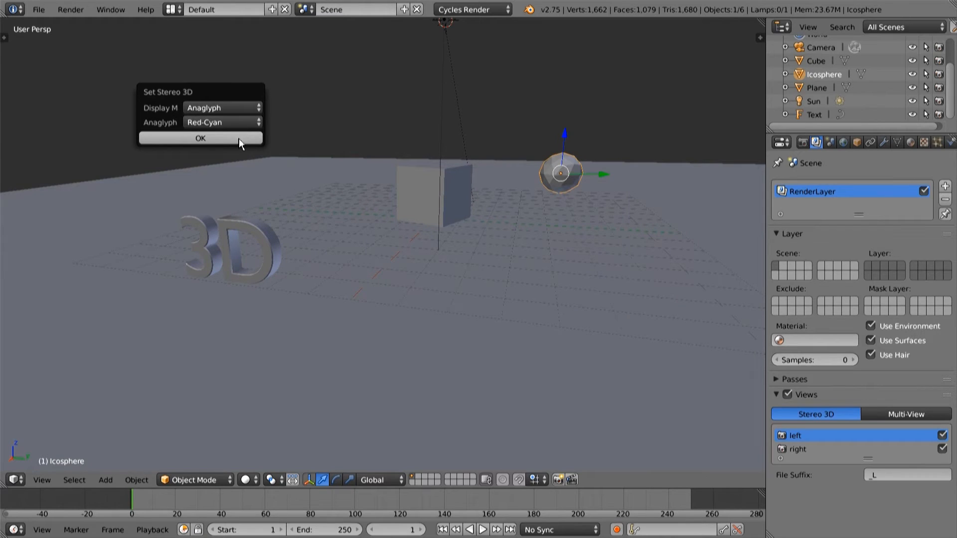
left_click(200, 138)
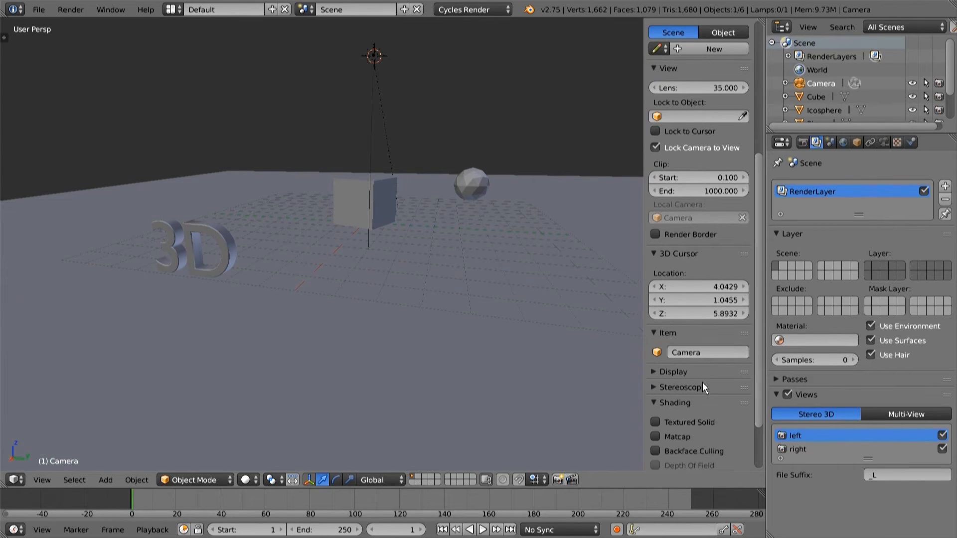
Preview the left eye, right eye, then the combined 3D anaglyph in the viewport
left_click(681, 386)
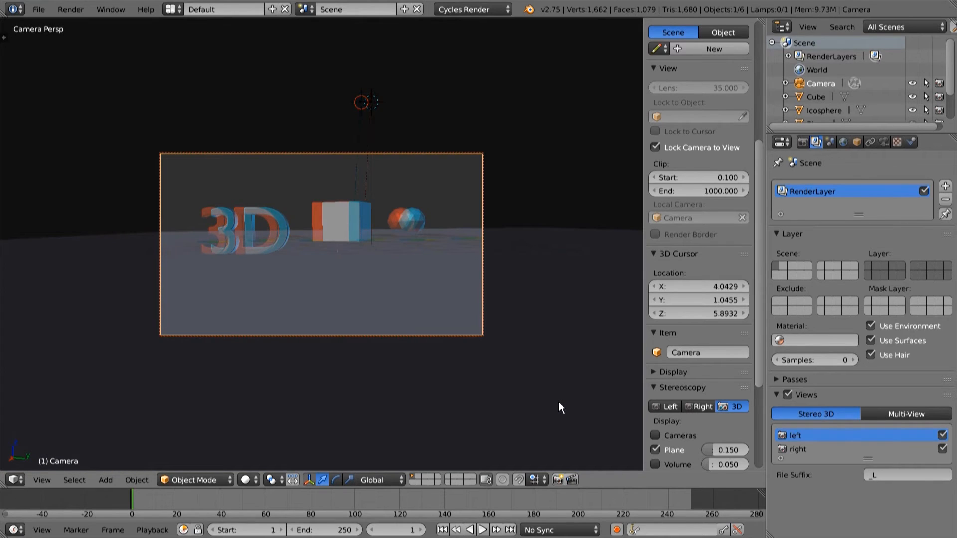
mouse_move(667, 407)
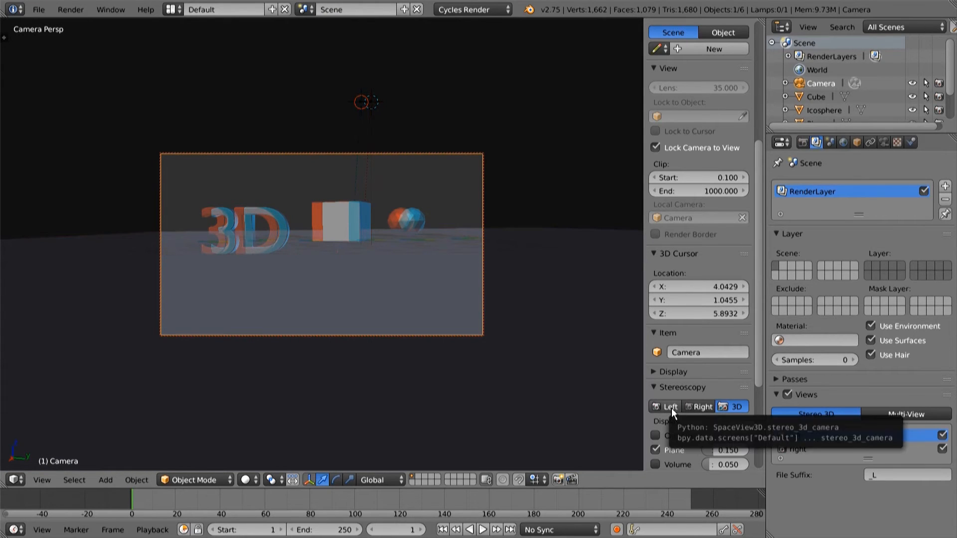
left_click(668, 407)
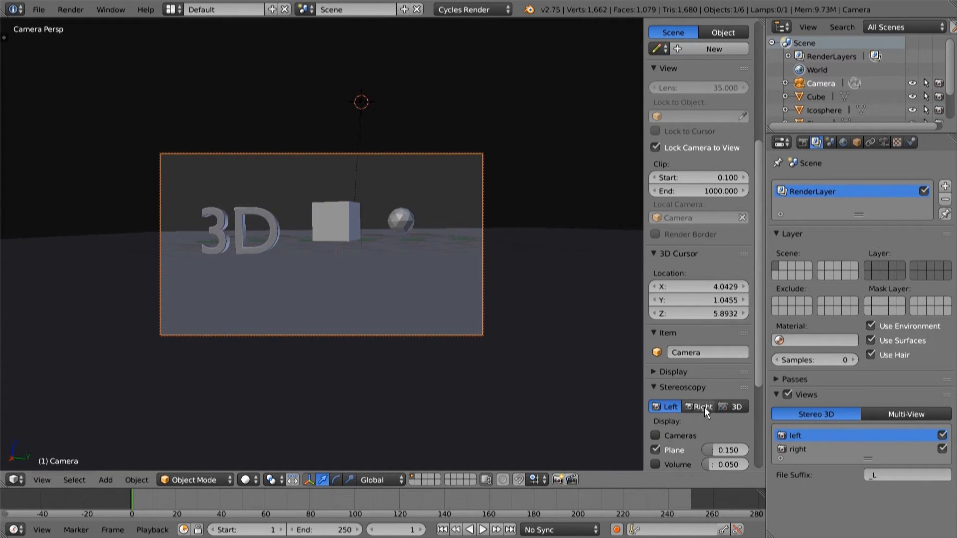
left_click(735, 407)
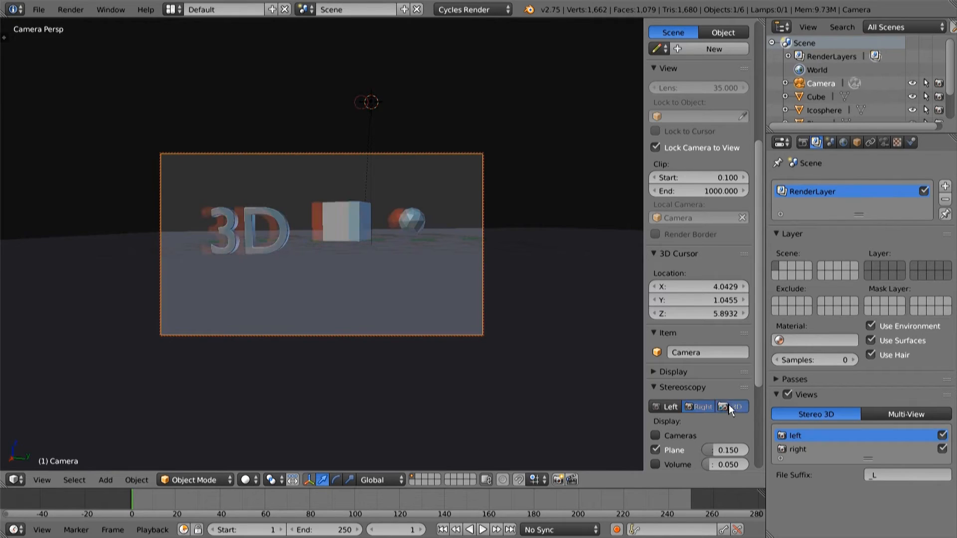
left_click(734, 407)
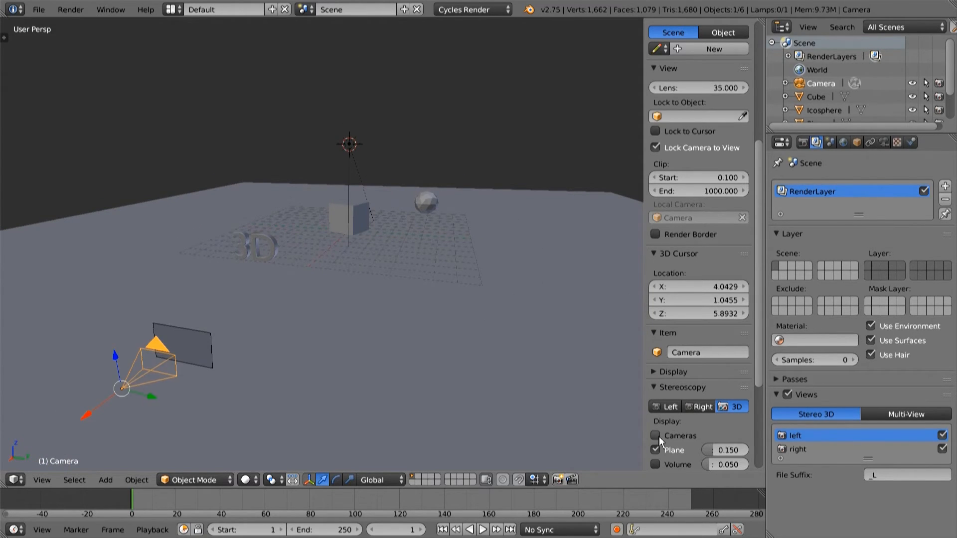
Display the stereo camera pair, convergence plane and frustum volume in the scene
left_click(656, 436)
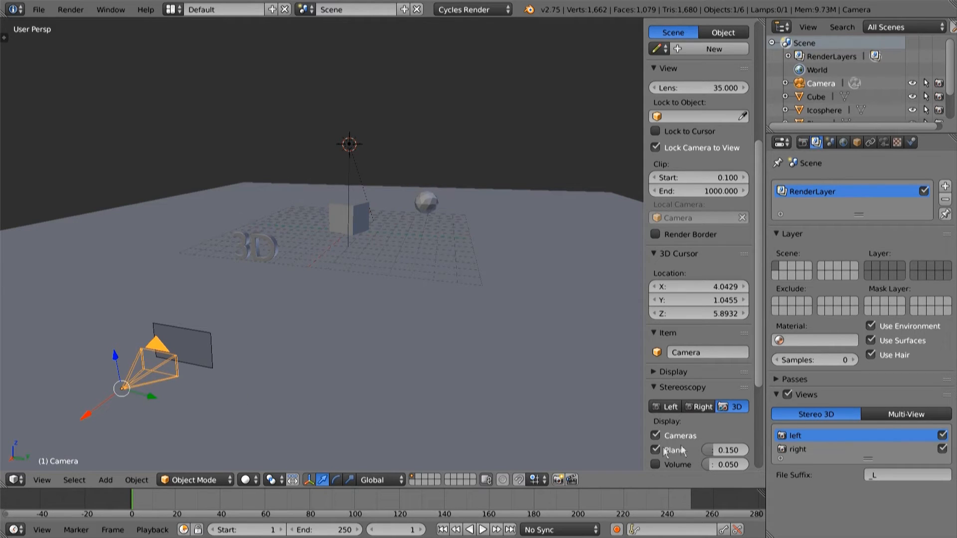
left_click(656, 450)
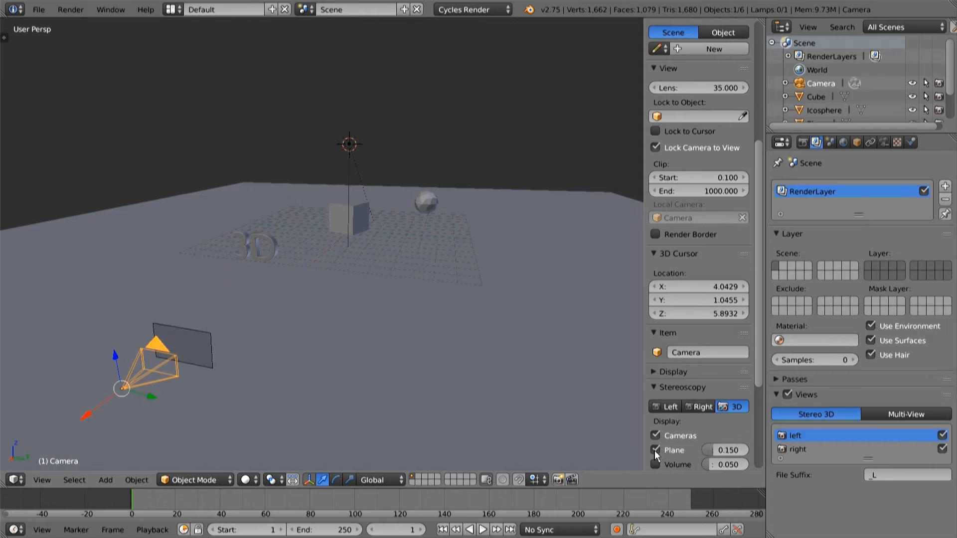
mouse_move(656, 465)
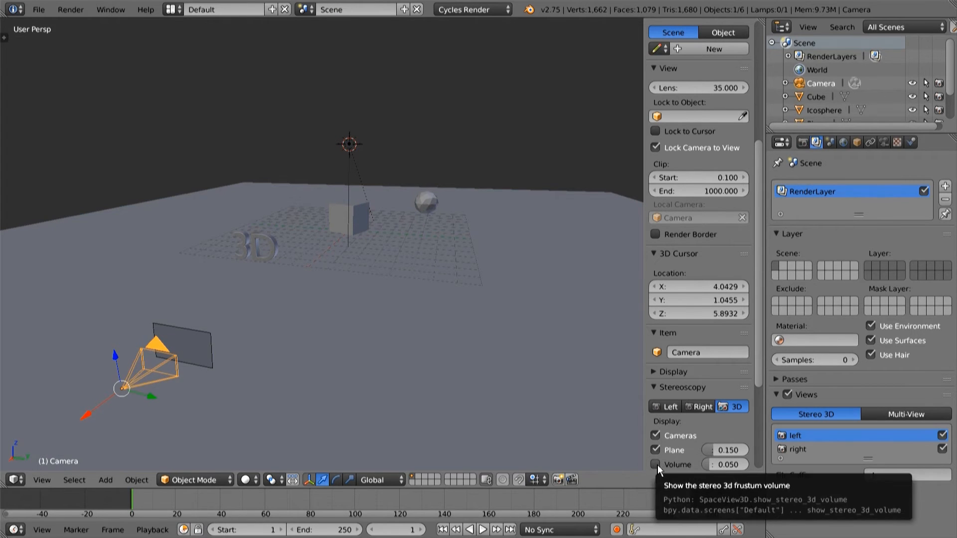
left_click(657, 464)
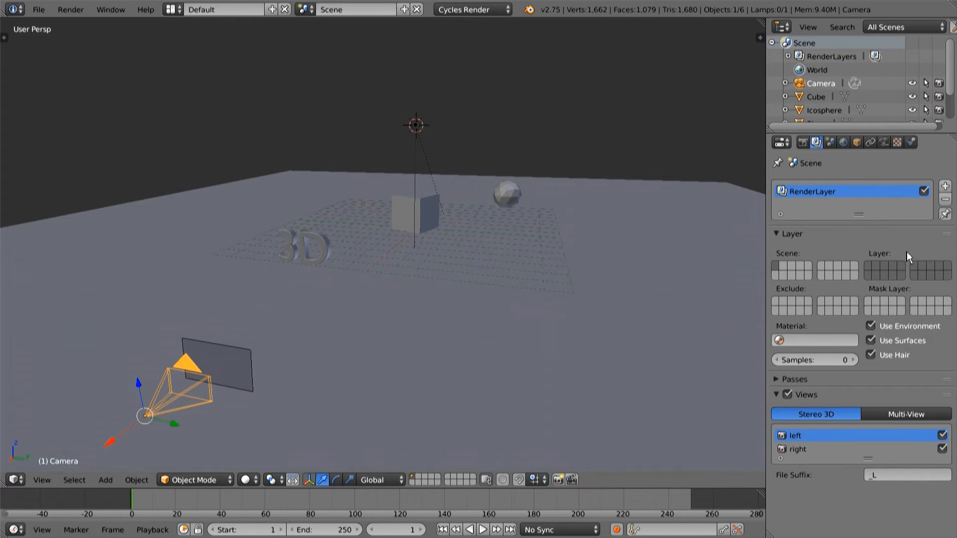
In the Camera data, compare Parallel, Toe-in and Off-Axis convergence, settling on Off-Axis
left_click(880, 143)
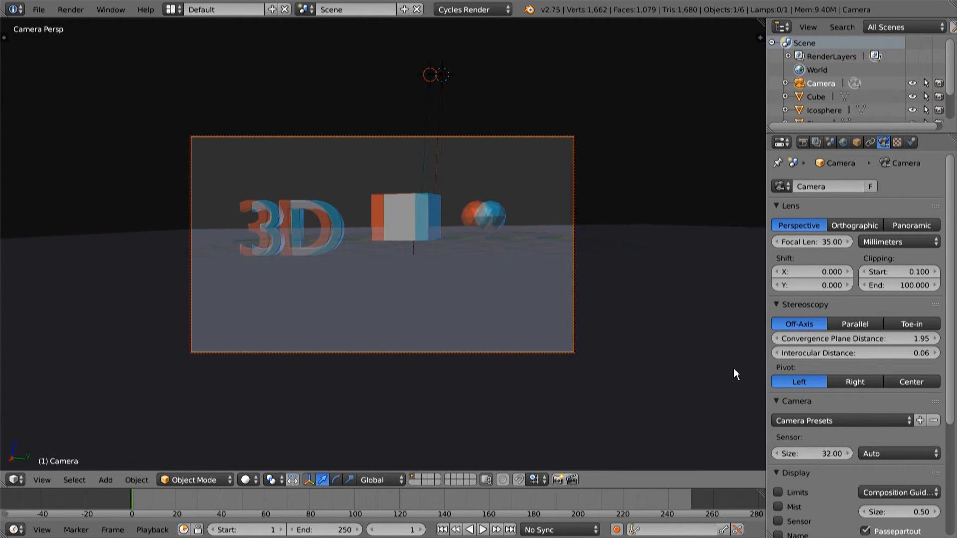
mouse_move(799, 324)
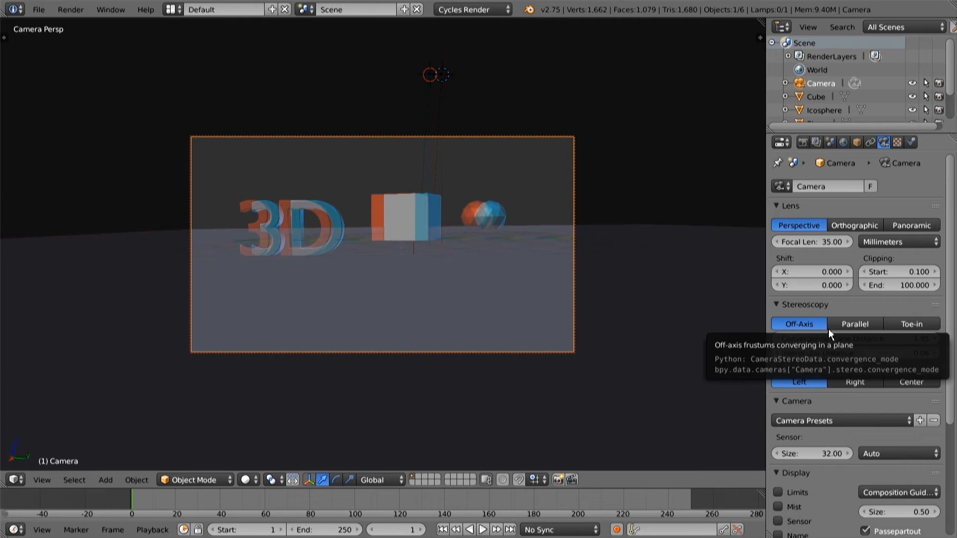
left_click(854, 323)
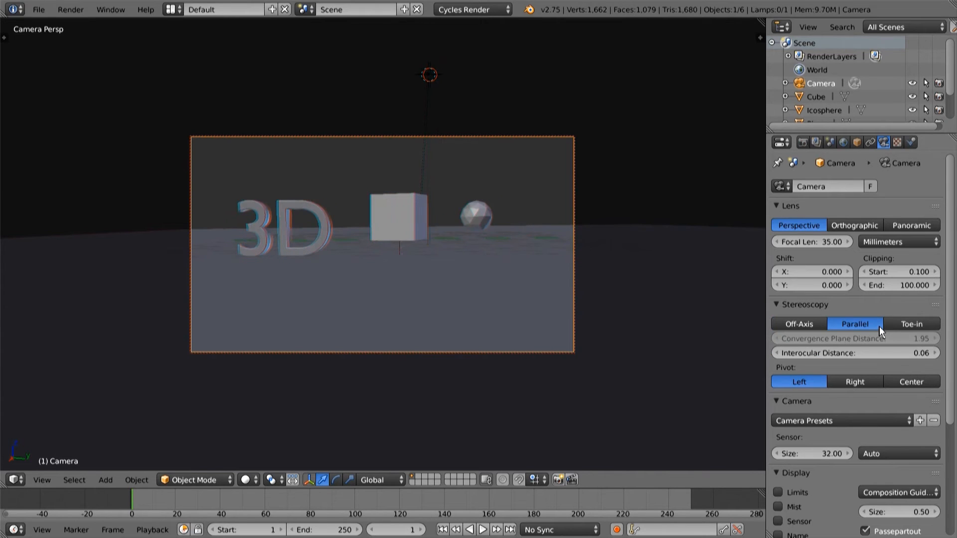
left_click(910, 324)
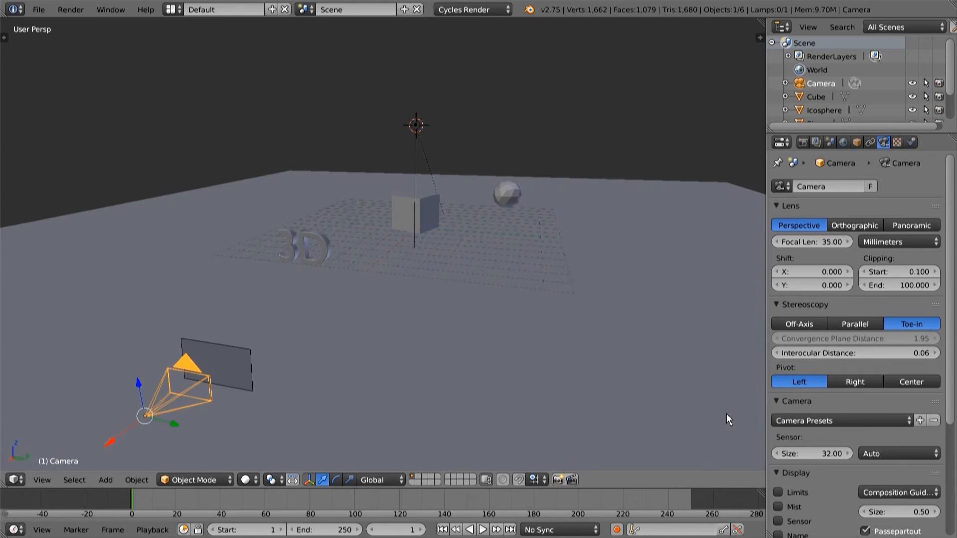
mouse_move(879, 331)
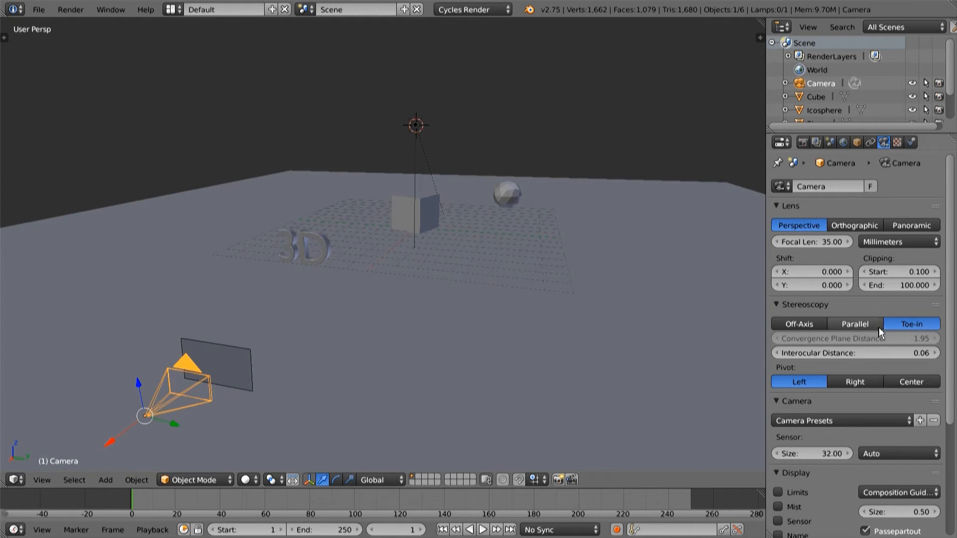
left_click(855, 323)
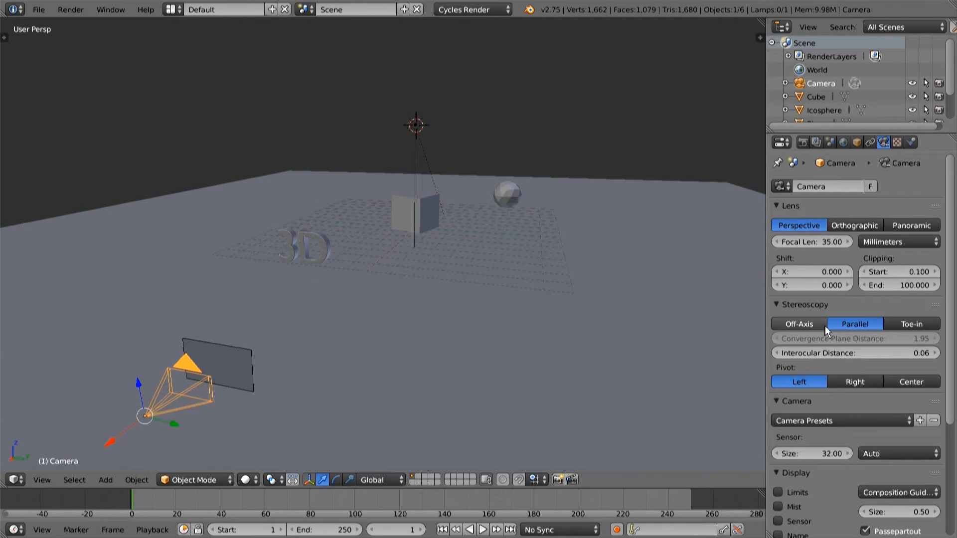
left_click(797, 323)
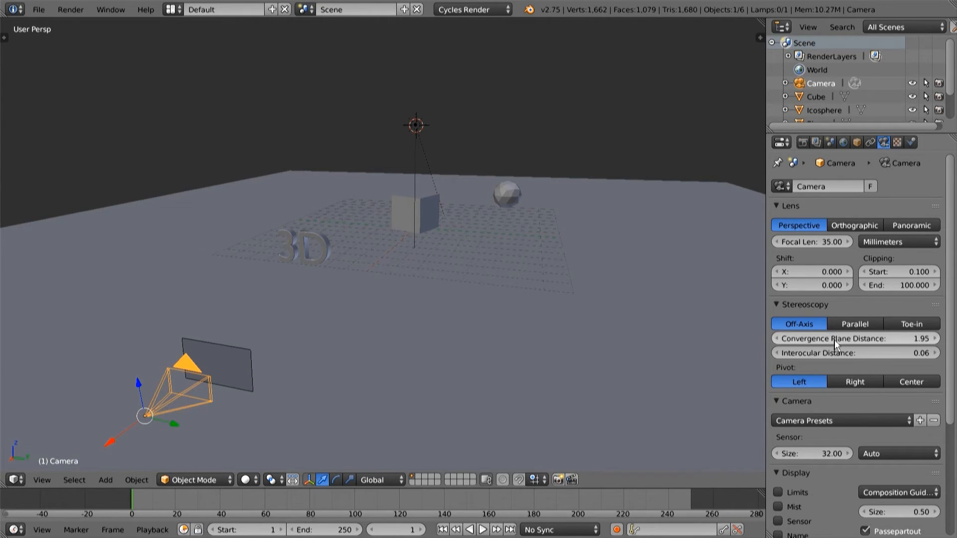
mouse_move(831, 338)
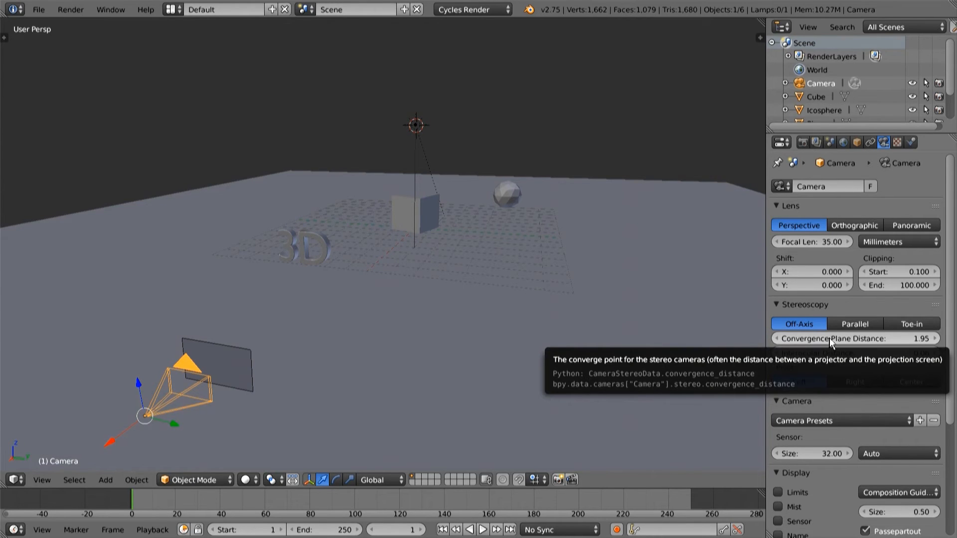
mouse_move(824, 353)
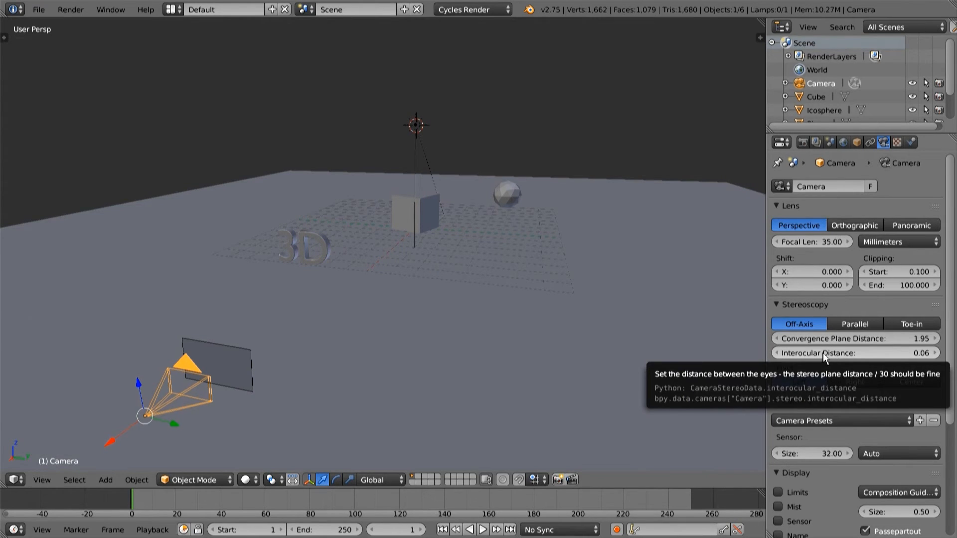
mouse_move(863, 335)
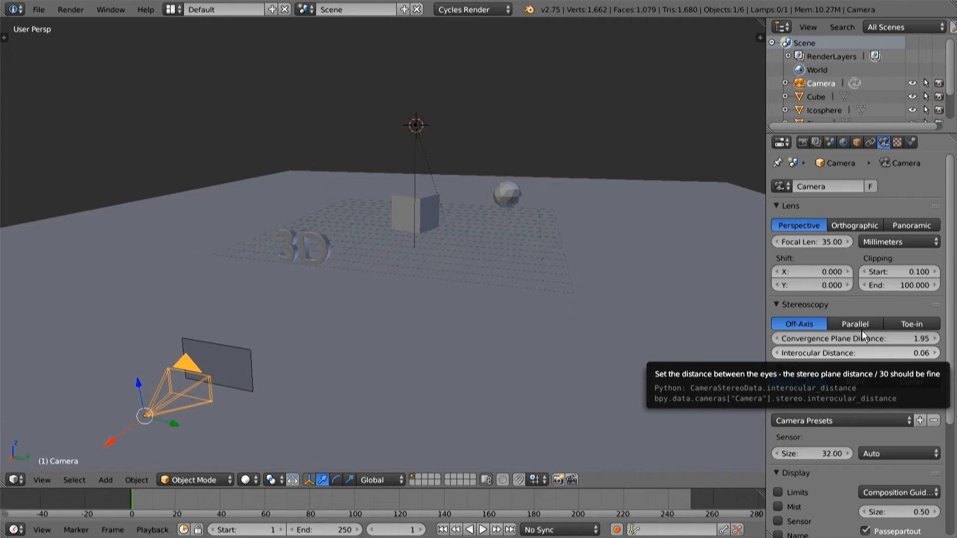
left_click(911, 323)
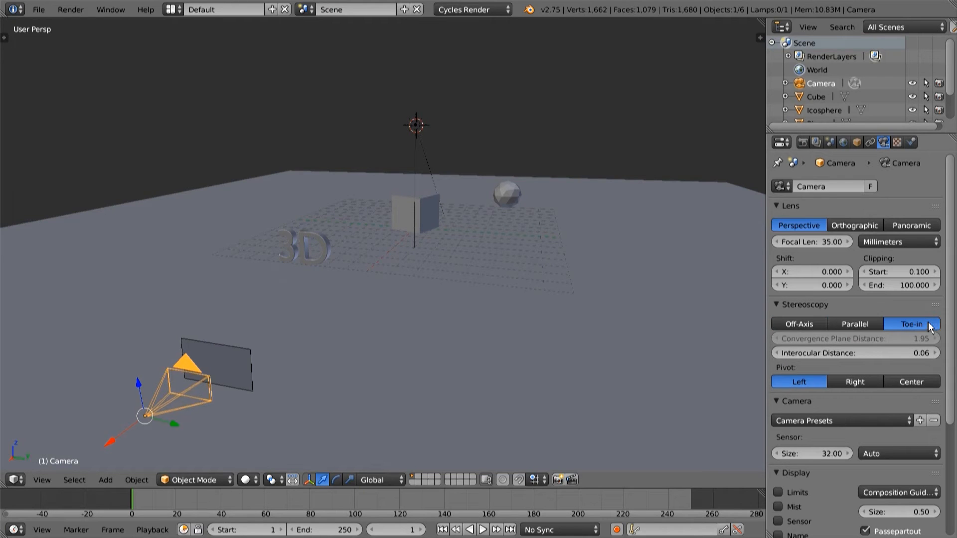
mouse_move(861, 352)
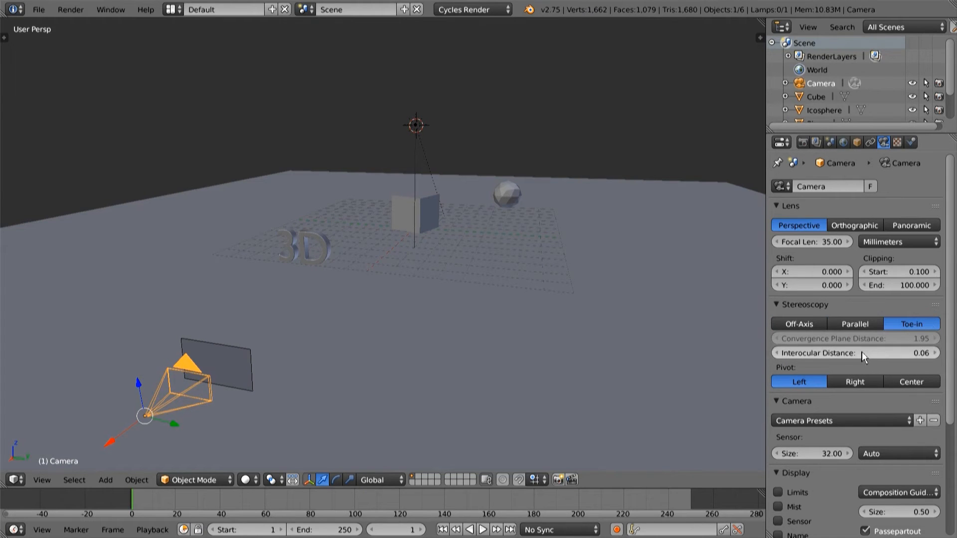
left_click(798, 323)
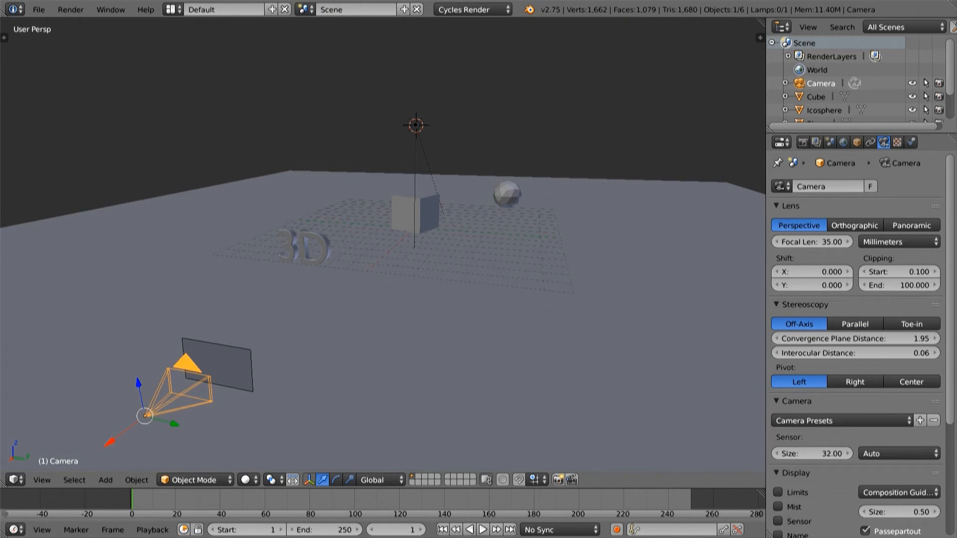
mouse_move(897, 338)
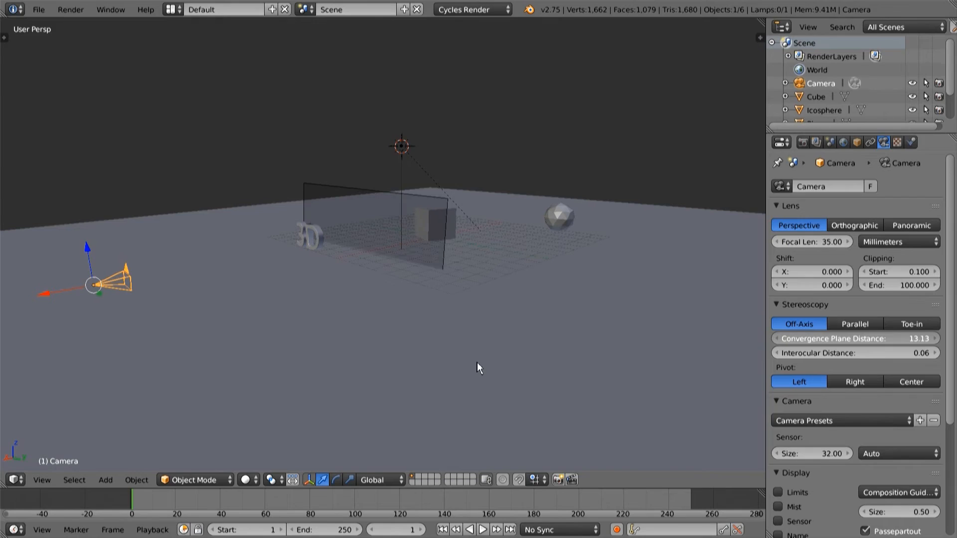
Set the convergence plane distance to 15 and inspect its position in the scene
left_click(855, 338)
type("15")
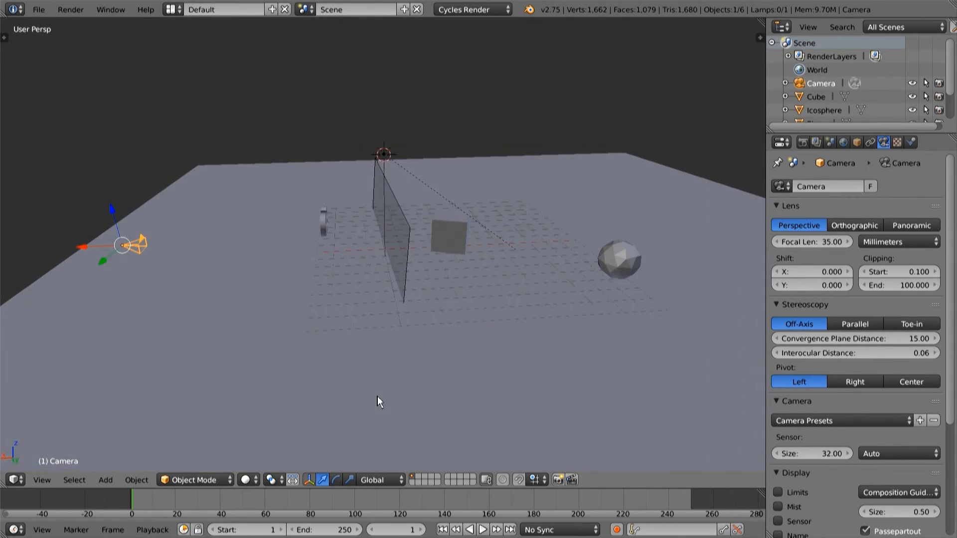
left_click_drag(377, 402, 357, 299)
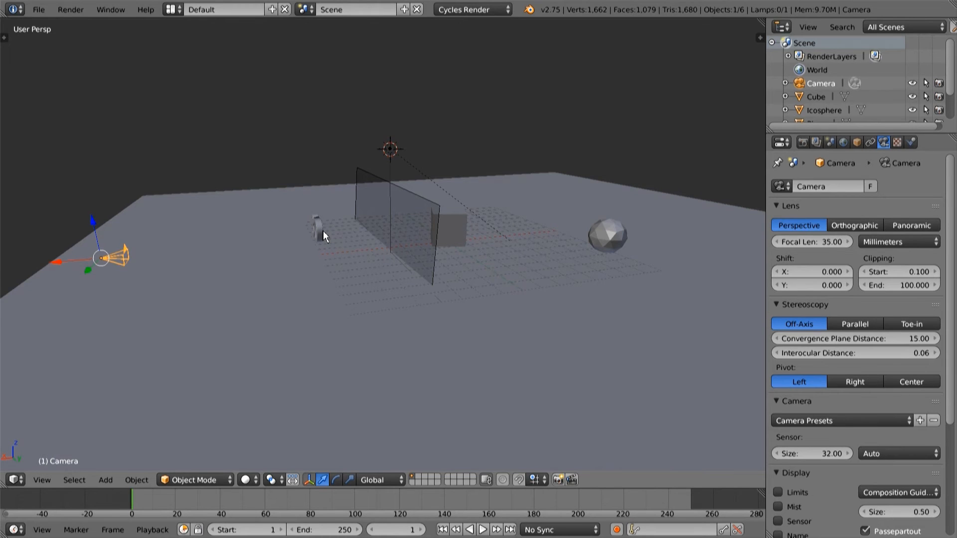
mouse_move(398, 310)
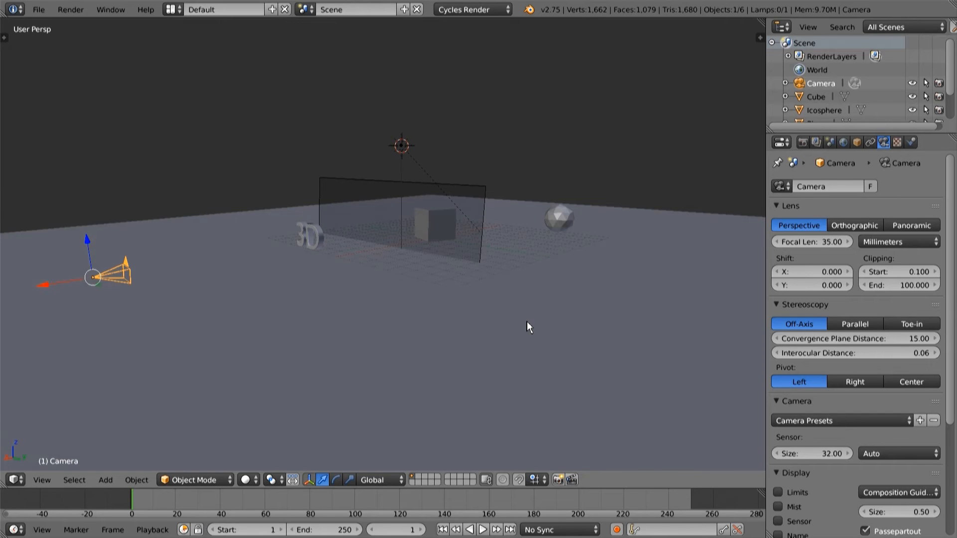
Render the current frame from the stereo camera
key("F12")
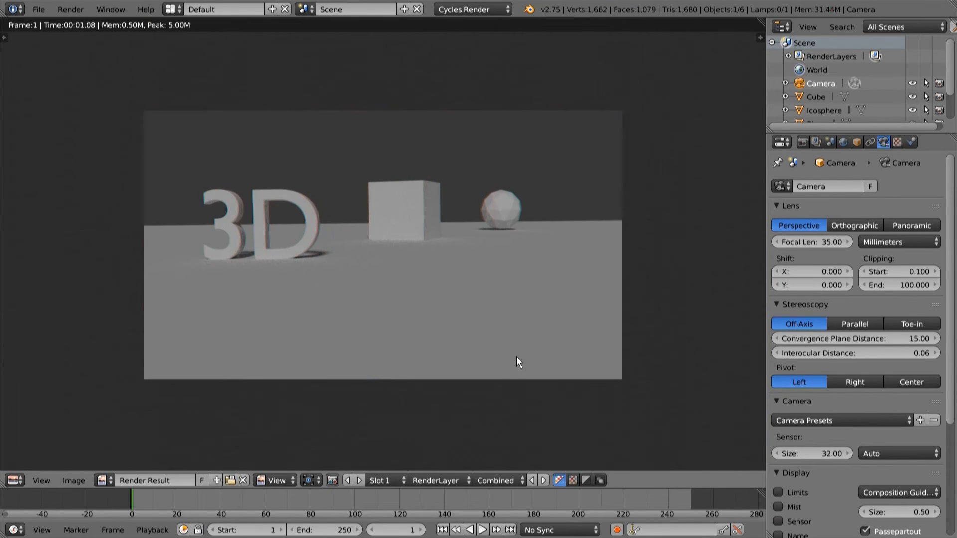
mouse_move(499, 415)
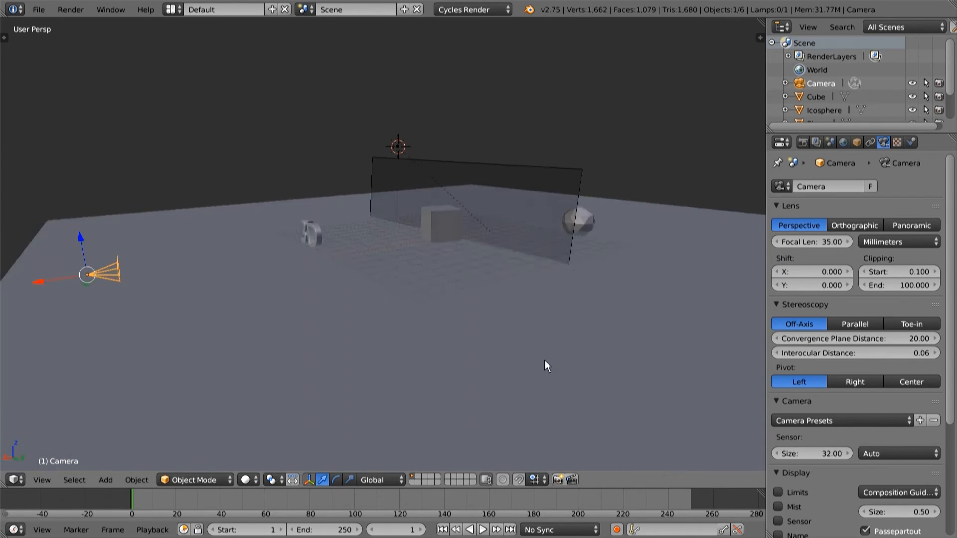
Orbit the 3D viewport to inspect the convergence plane among the objects
left_click_drag(546, 366, 498, 269)
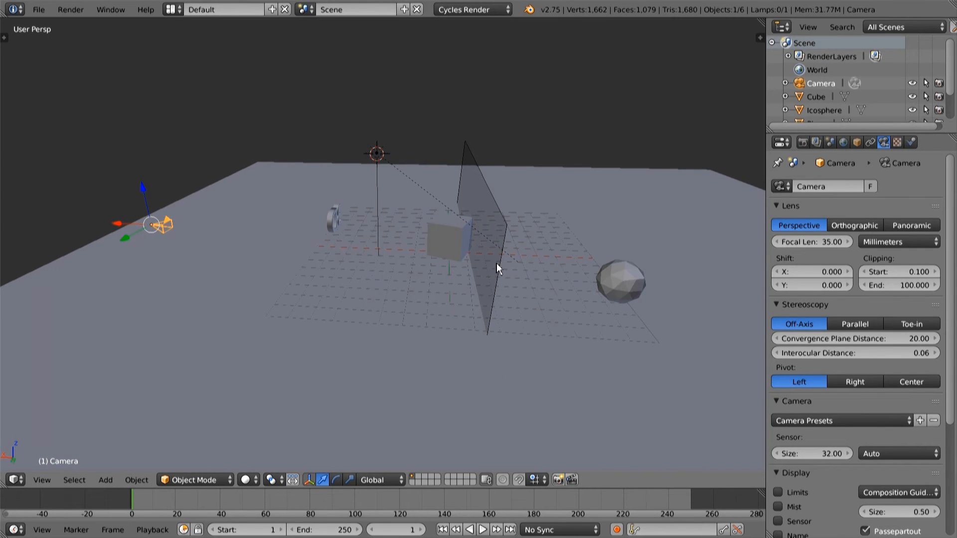
mouse_move(478, 227)
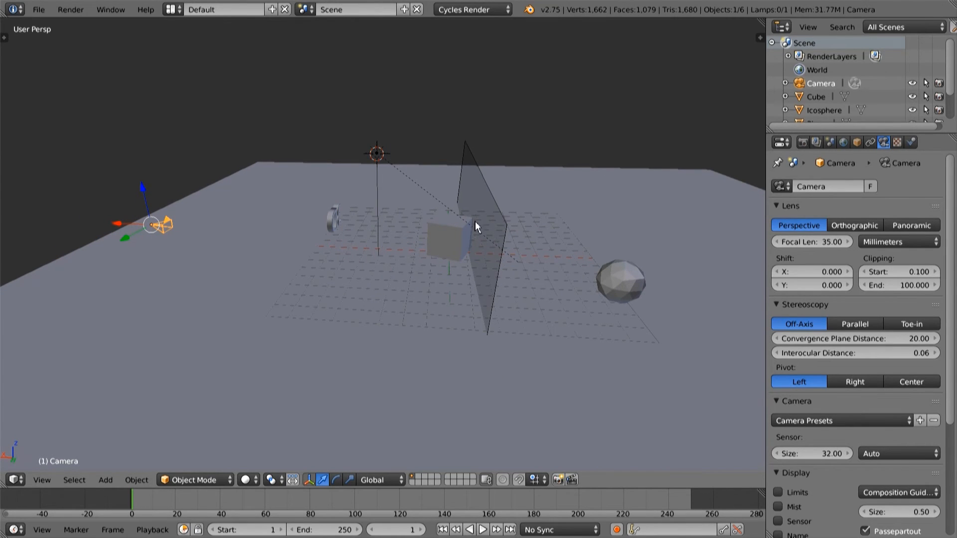
mouse_move(446, 255)
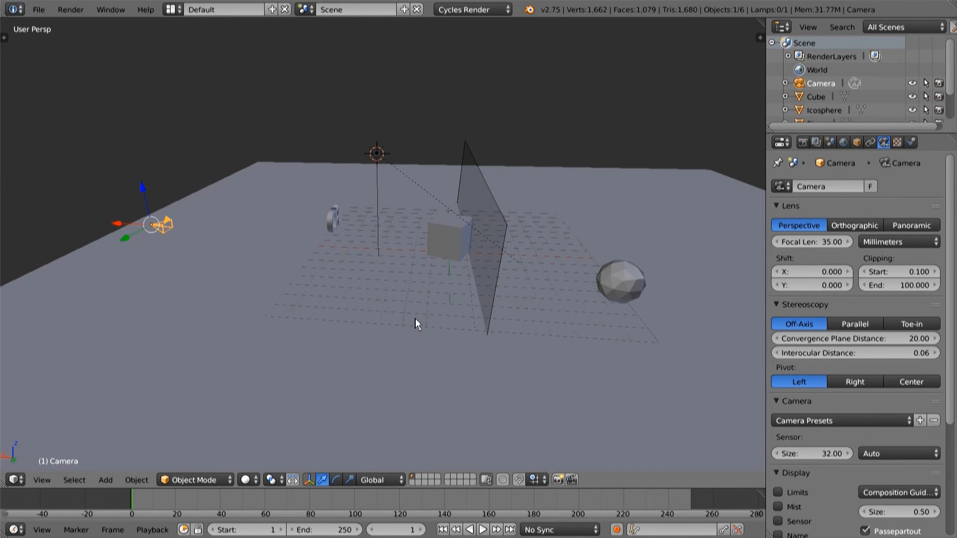
mouse_move(596, 381)
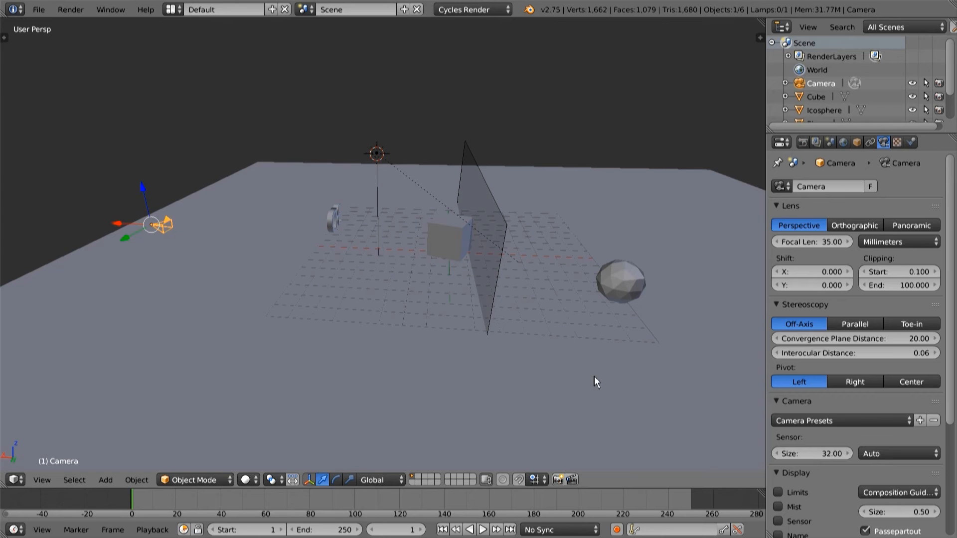
mouse_move(524, 385)
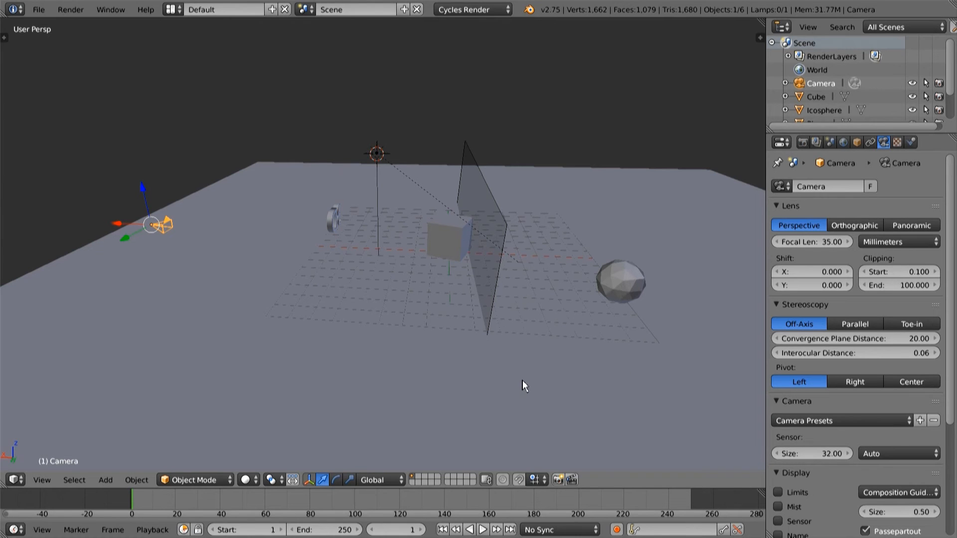
left_click_drag(524, 385, 578, 374)
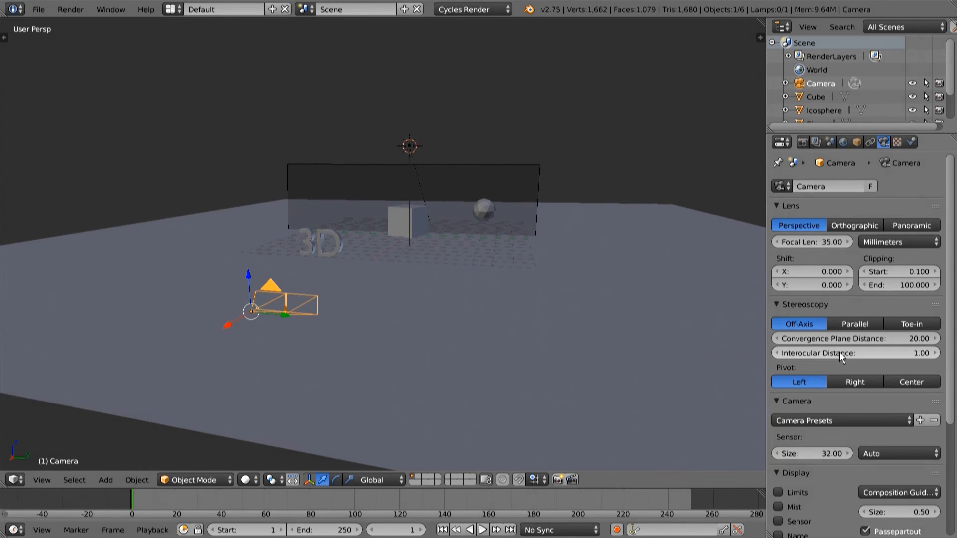
mouse_move(843, 353)
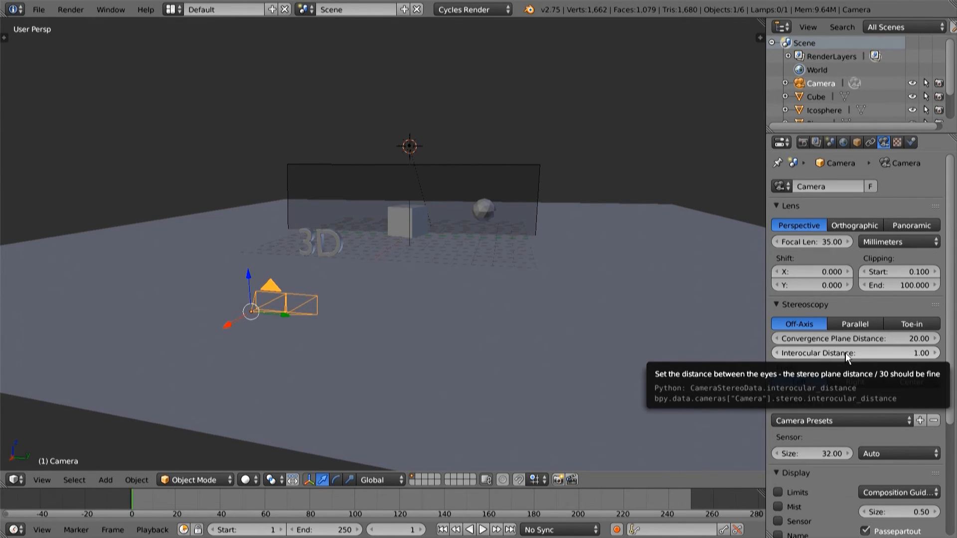
mouse_move(920, 360)
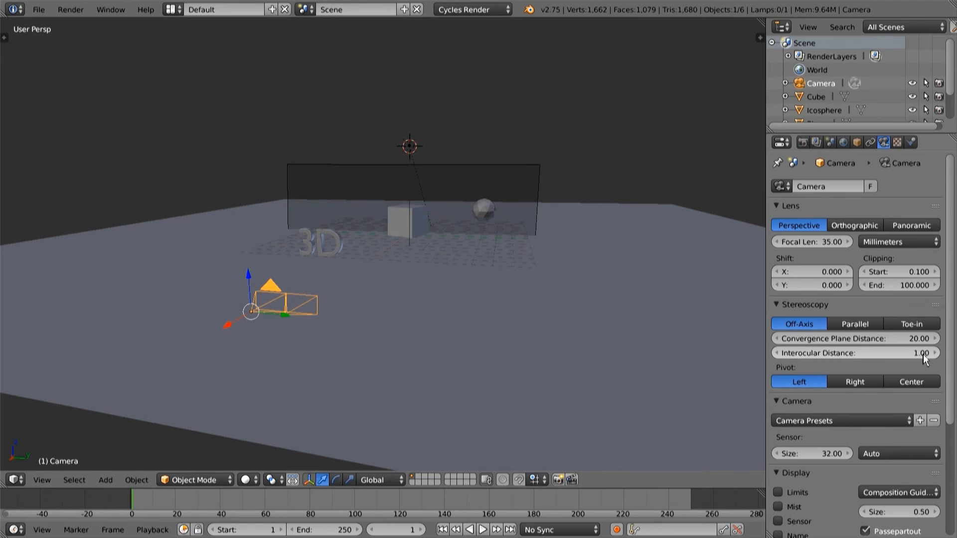
Revert the camera's interocular distance to 0.06 after previewing 1.00
key("F12")
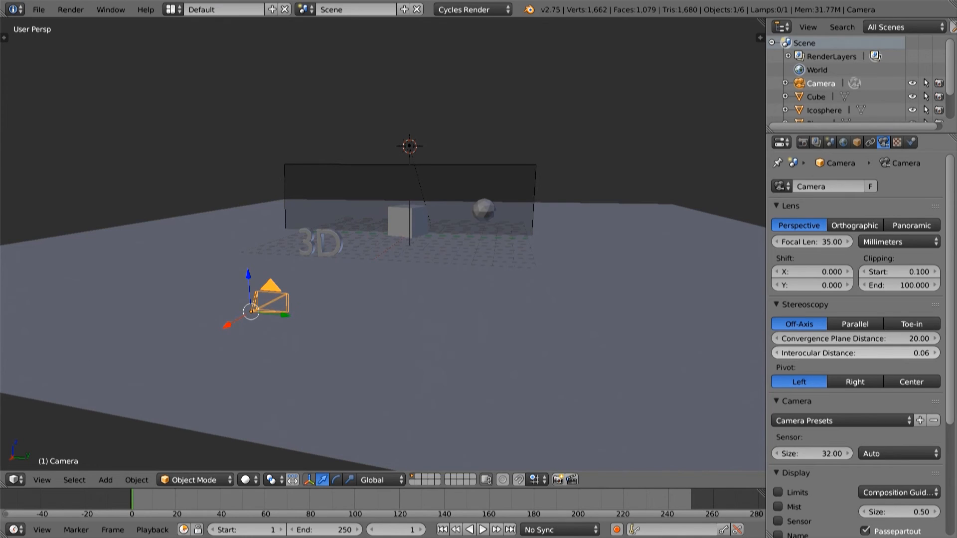
mouse_move(705, 420)
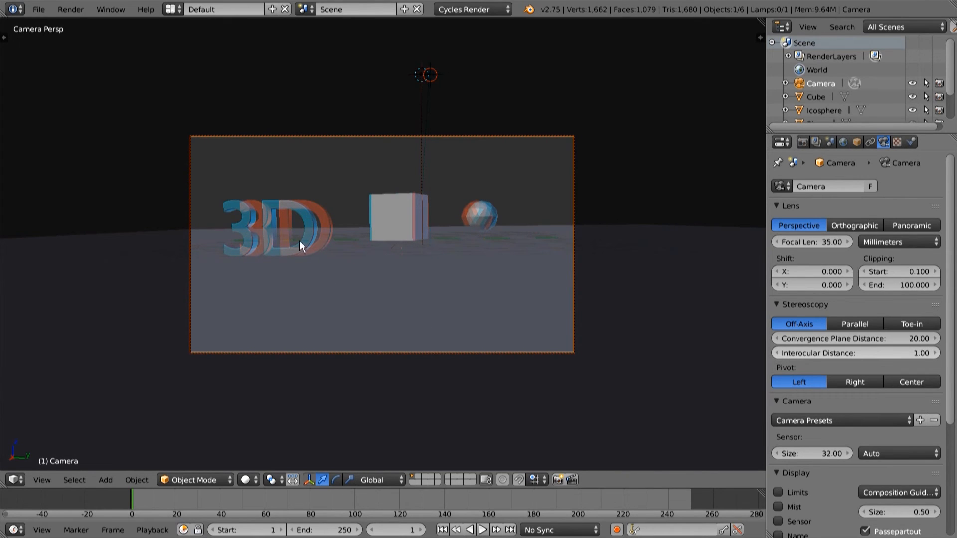
mouse_move(295, 259)
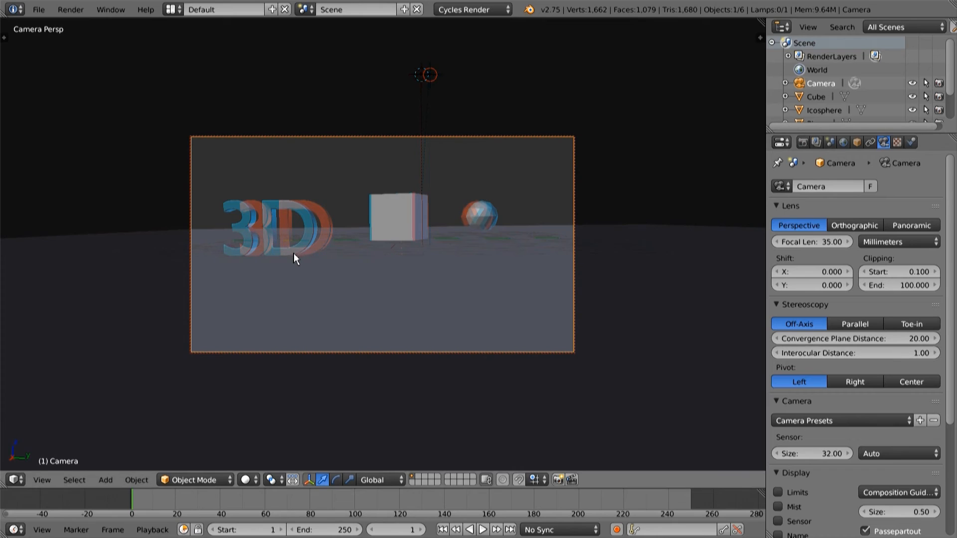
Set the camera's interocular distance to 0.2 in the Stereoscopy panel
left_click(854, 353)
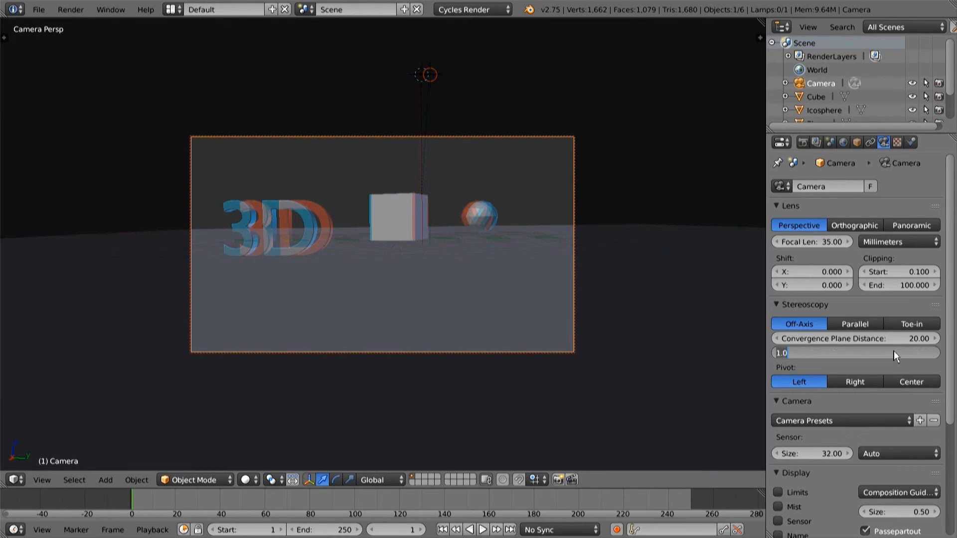
type("0.2")
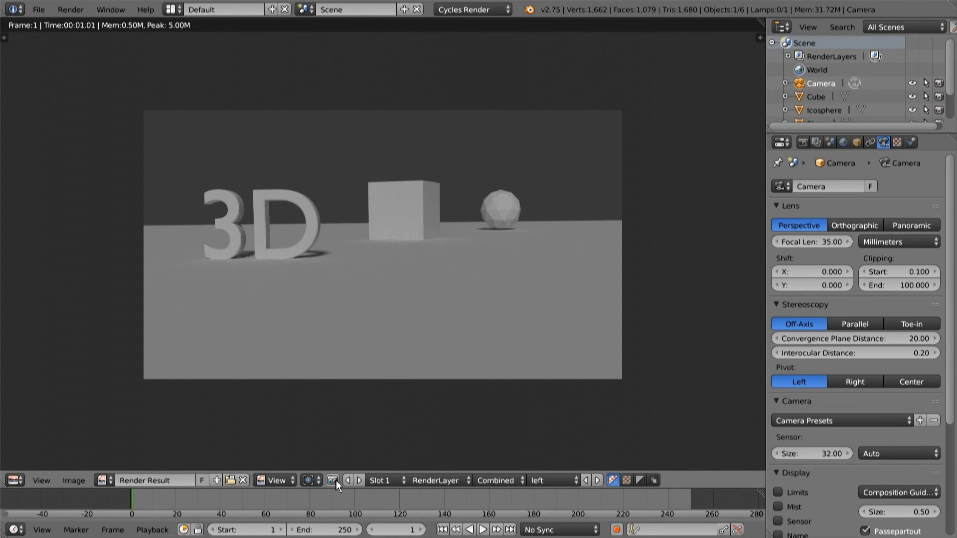
Compare the left and right eye renders, then show the Stereo 3D anaglyph result and output settings
left_click(333, 480)
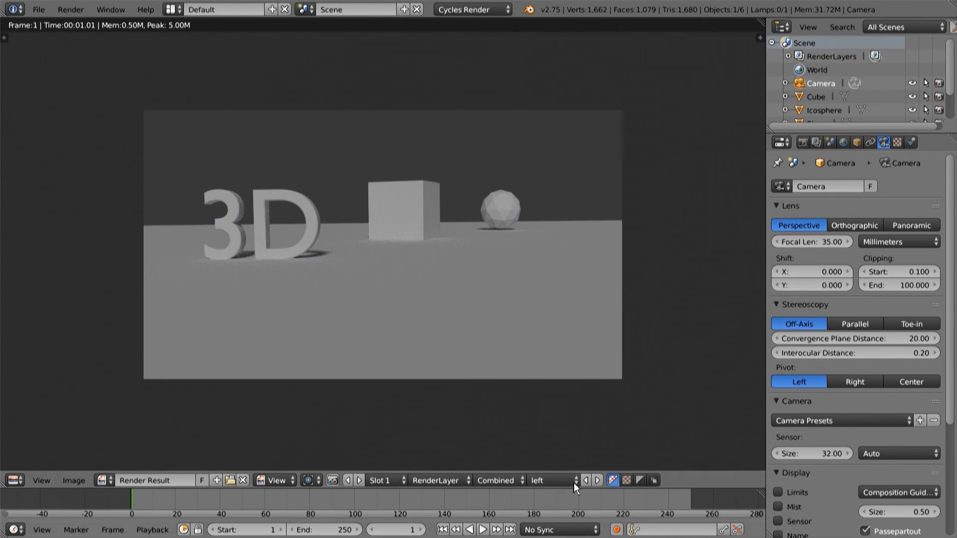
left_click(548, 480)
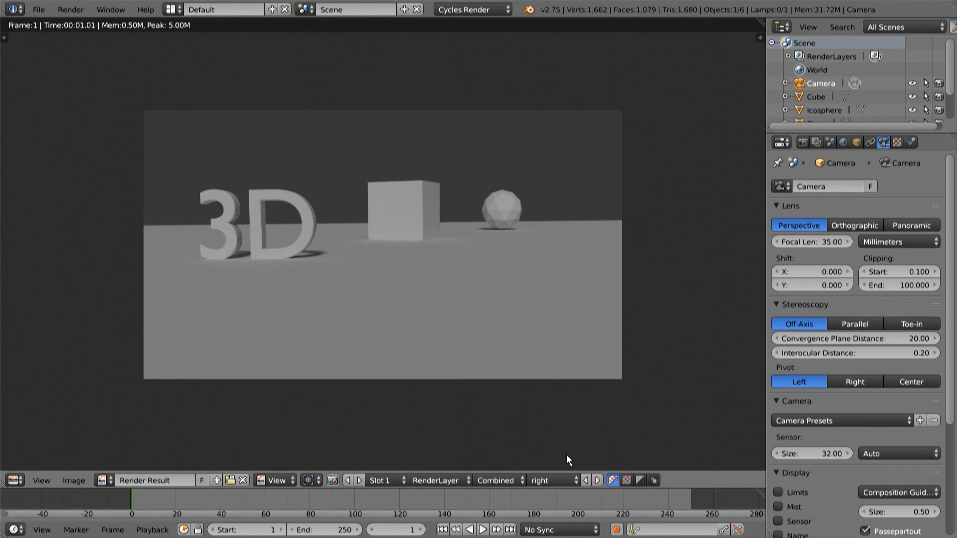
left_click(554, 481)
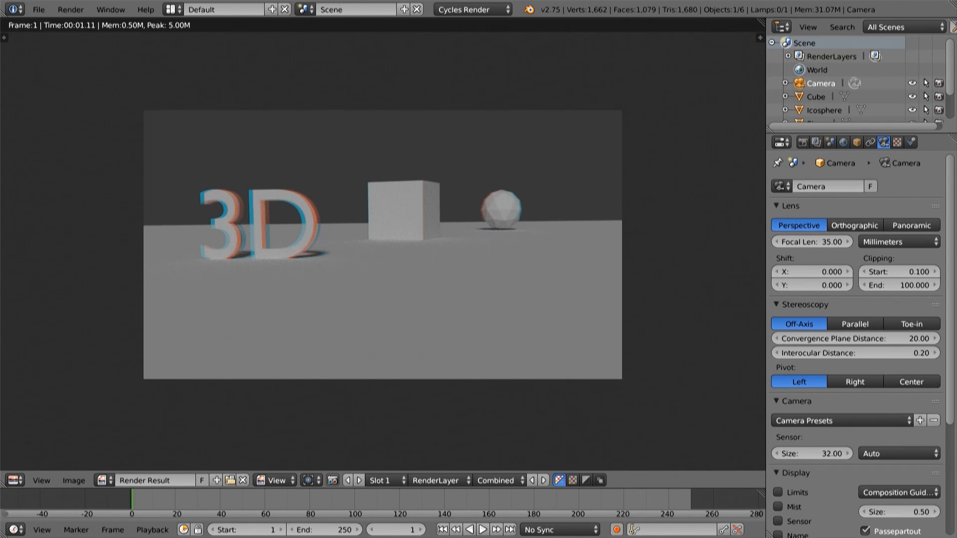
left_click(803, 142)
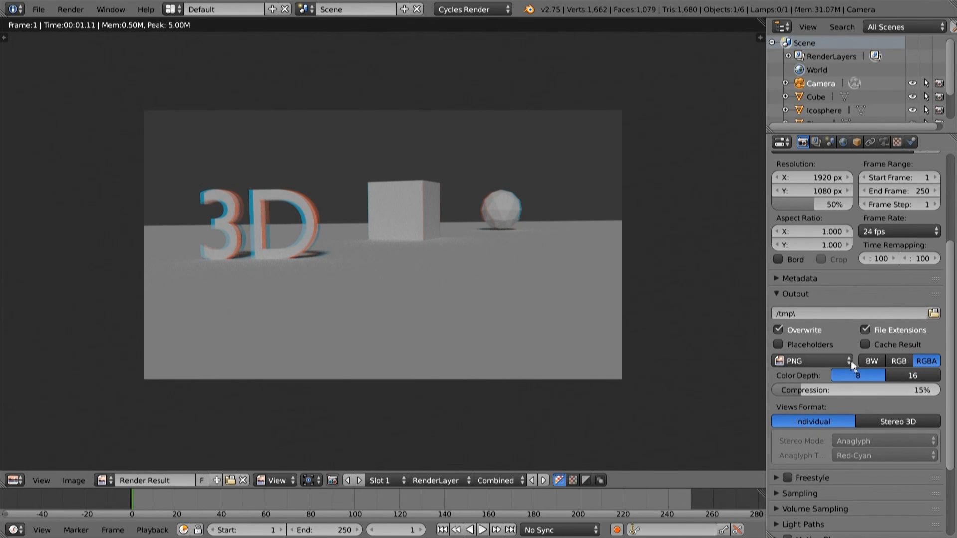
Try H.264 as output format, then set it back to PNG with Views Format Individual
left_click(811, 361)
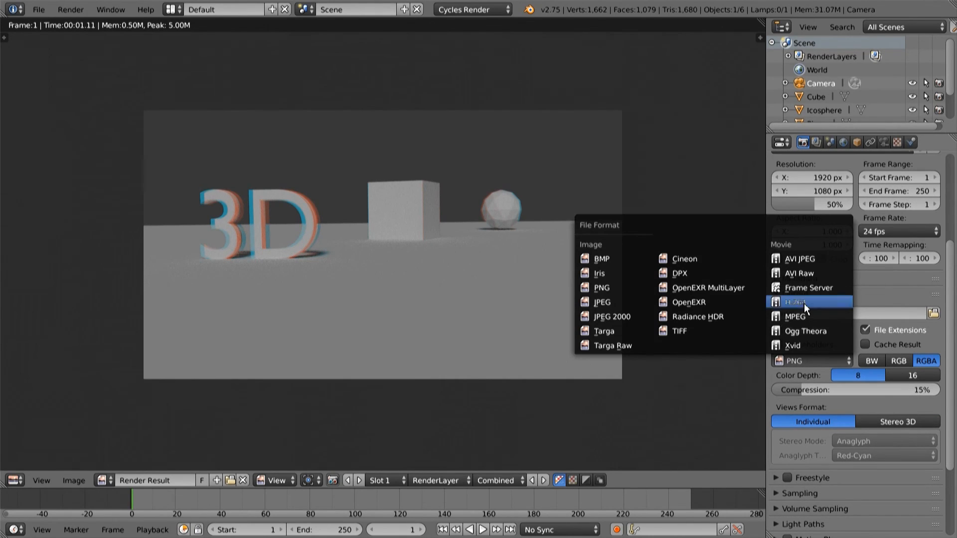
left_click(797, 302)
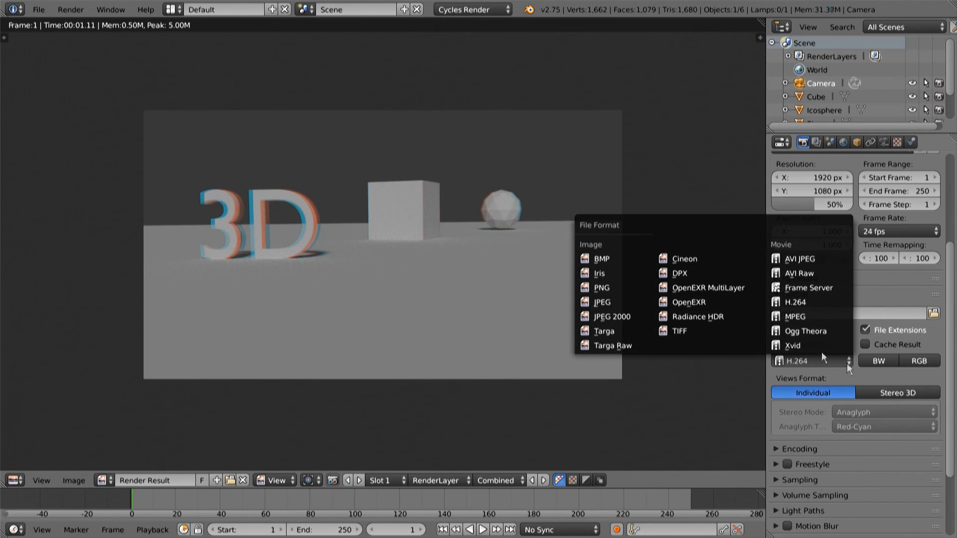
left_click(600, 288)
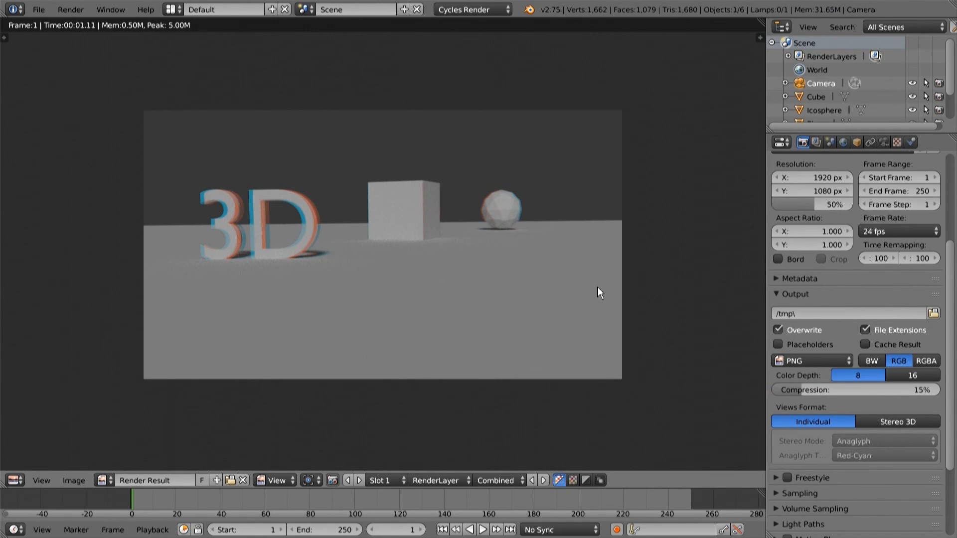
mouse_move(748, 383)
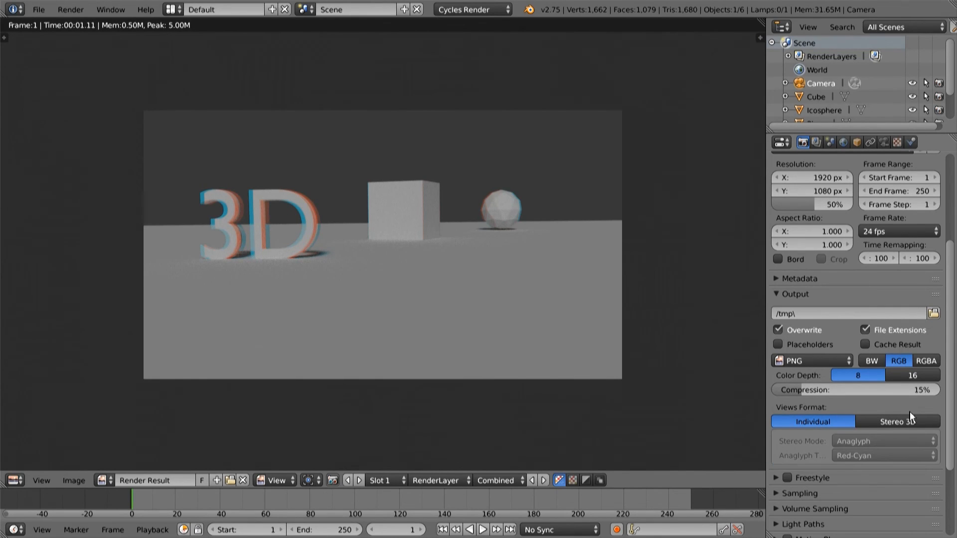
mouse_move(898, 421)
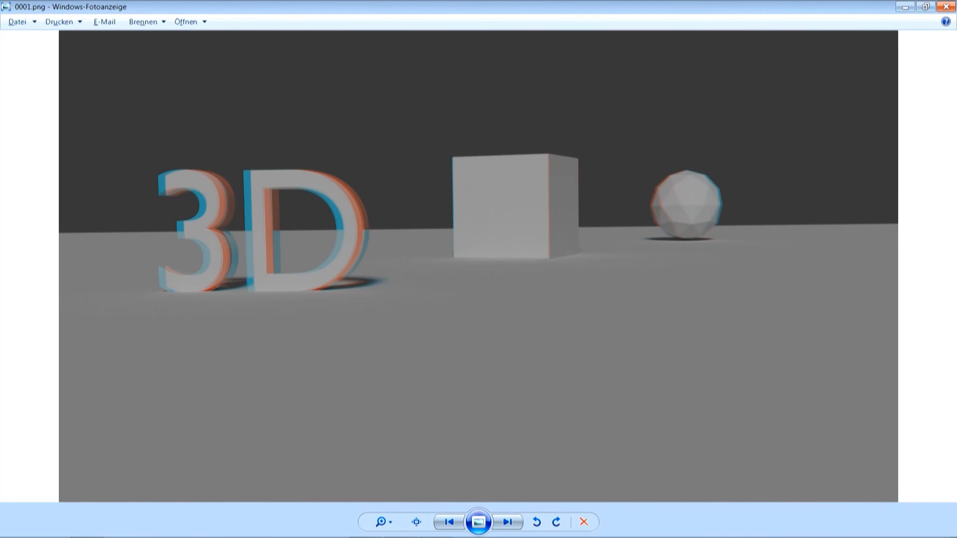
Advance from anaglyph 0001.png to the right-eye image 0001_R.png in Photo Viewer
left_click(507, 522)
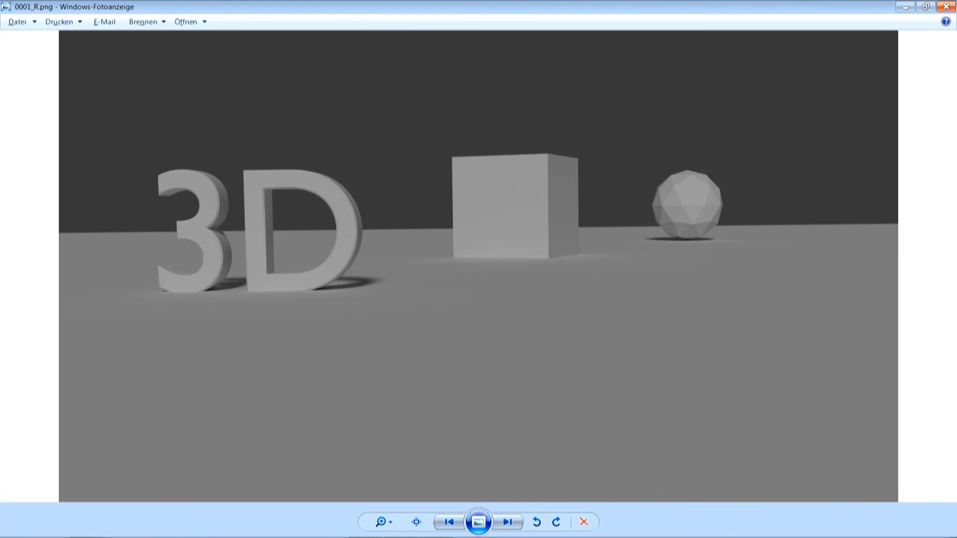